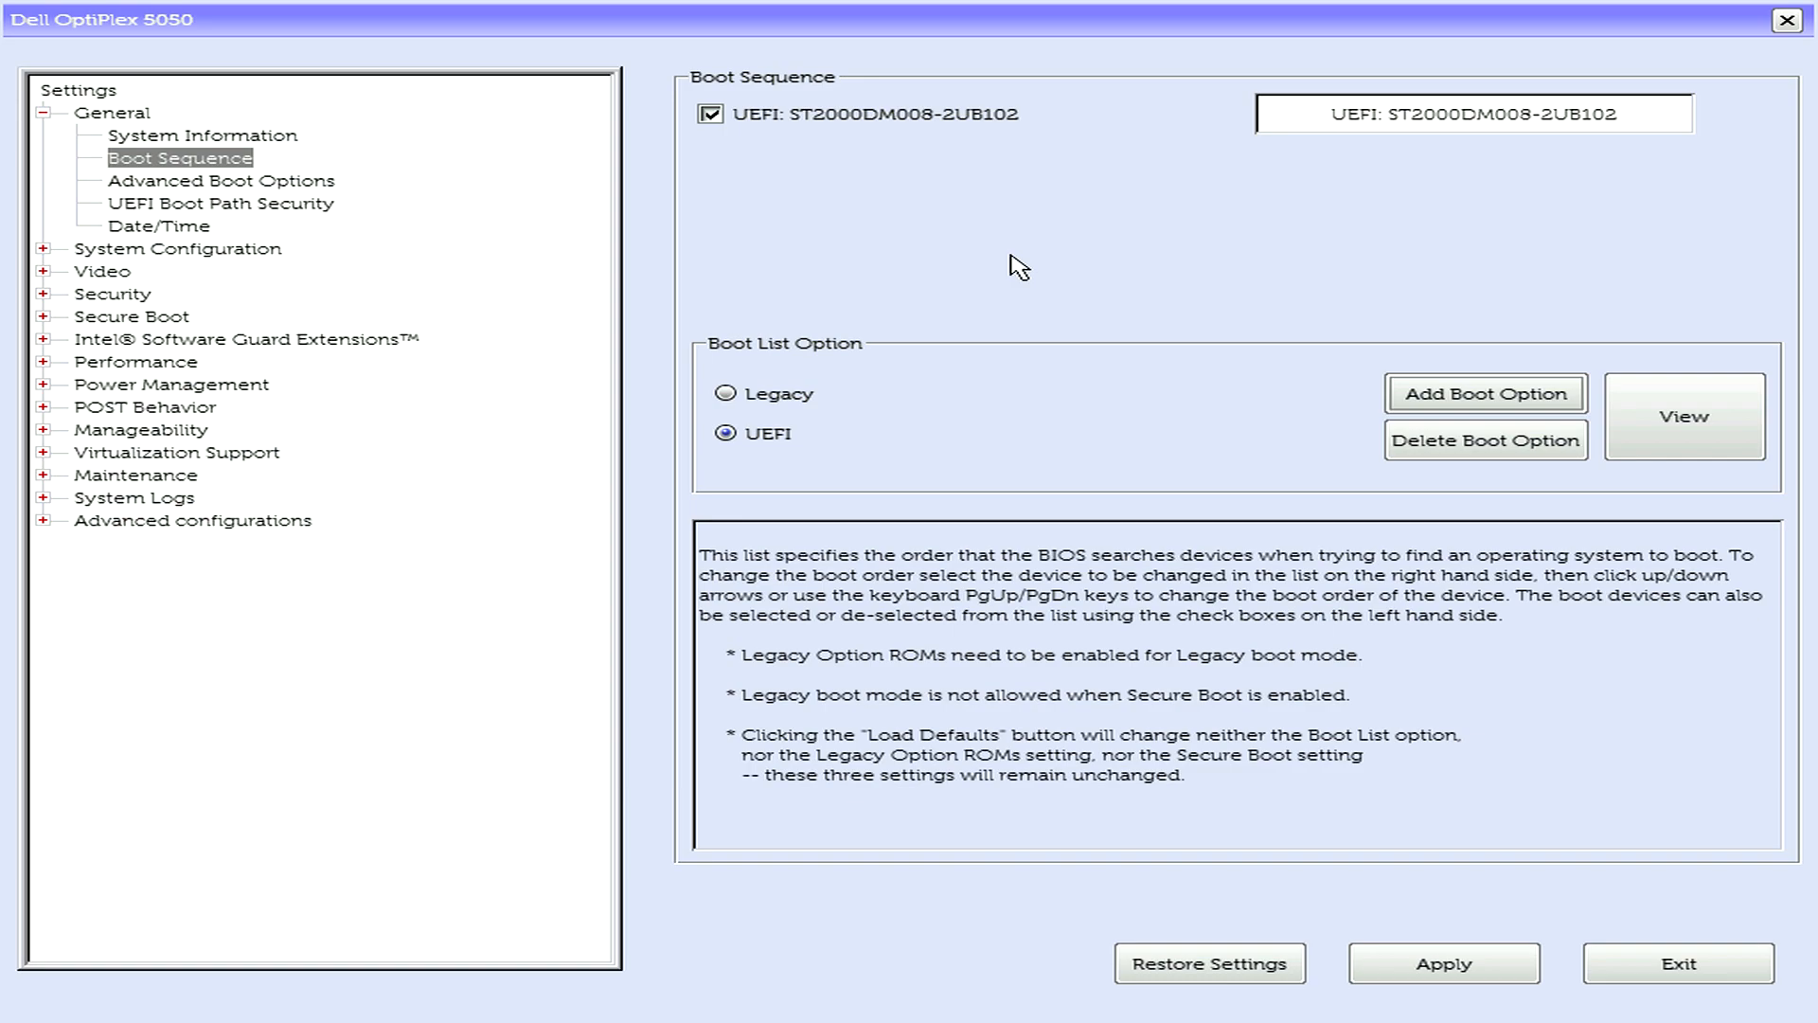
mouse_move(998, 261)
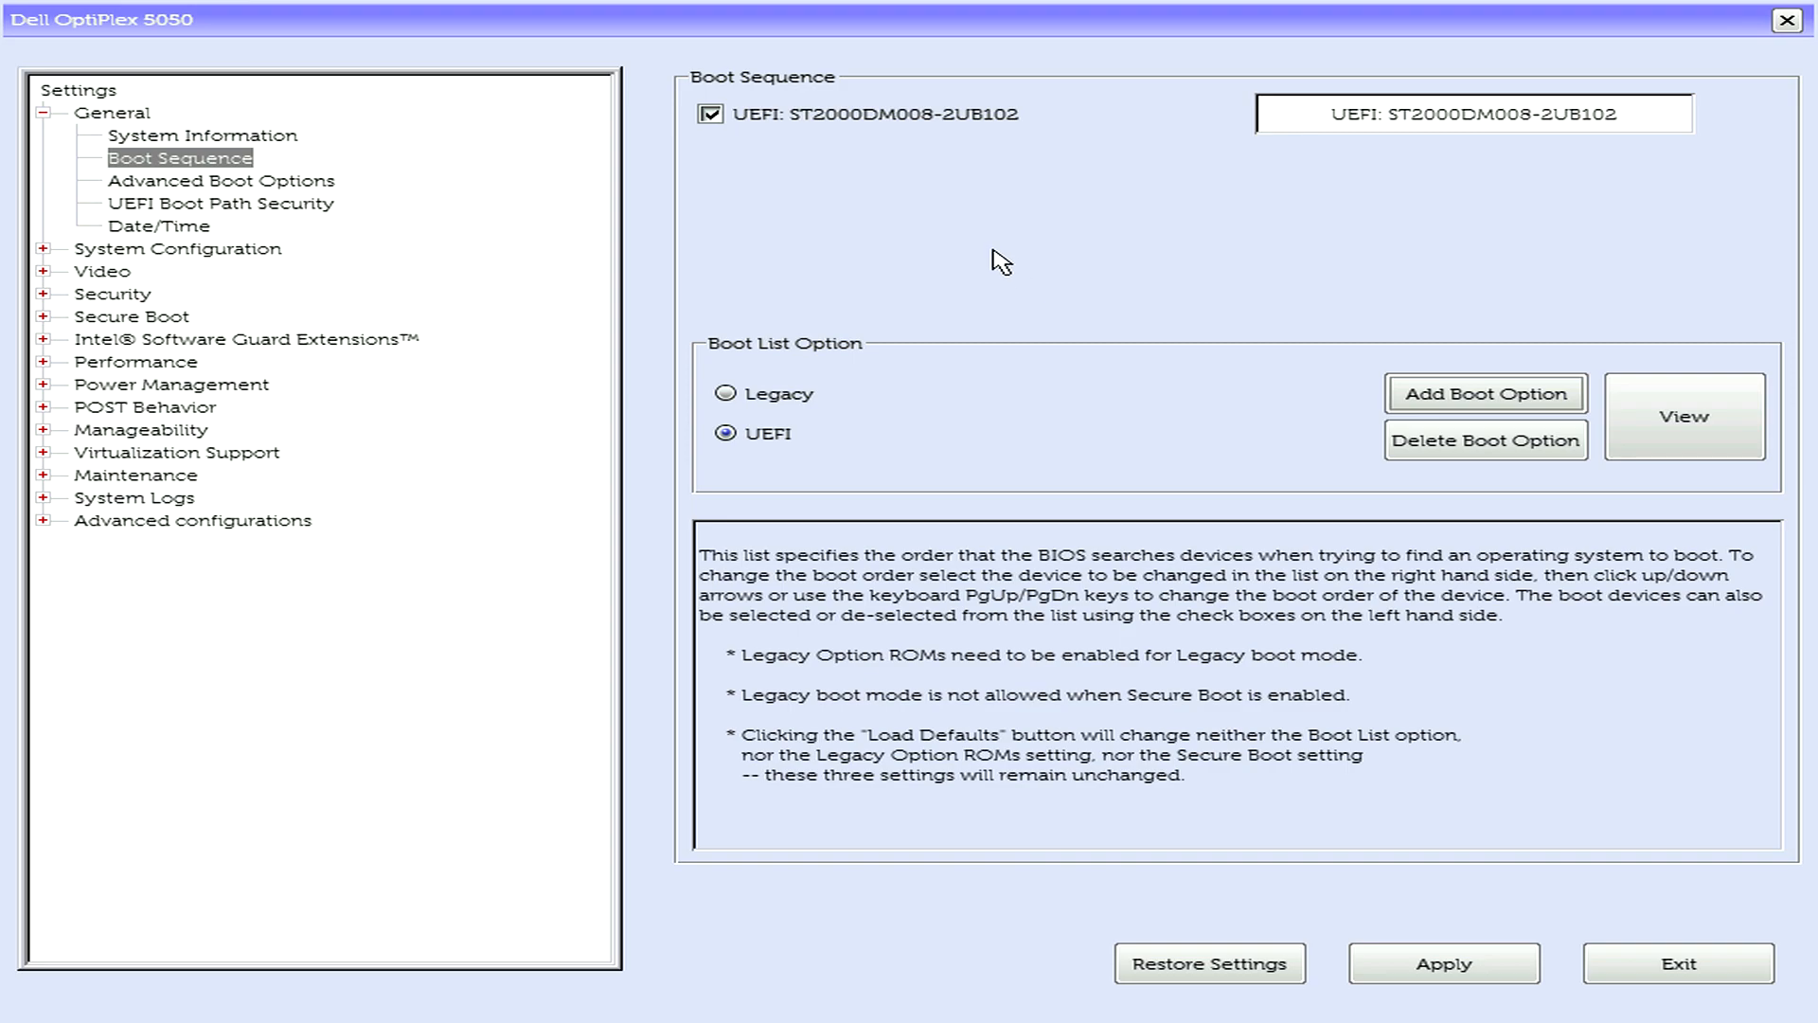
mouse_move(973, 252)
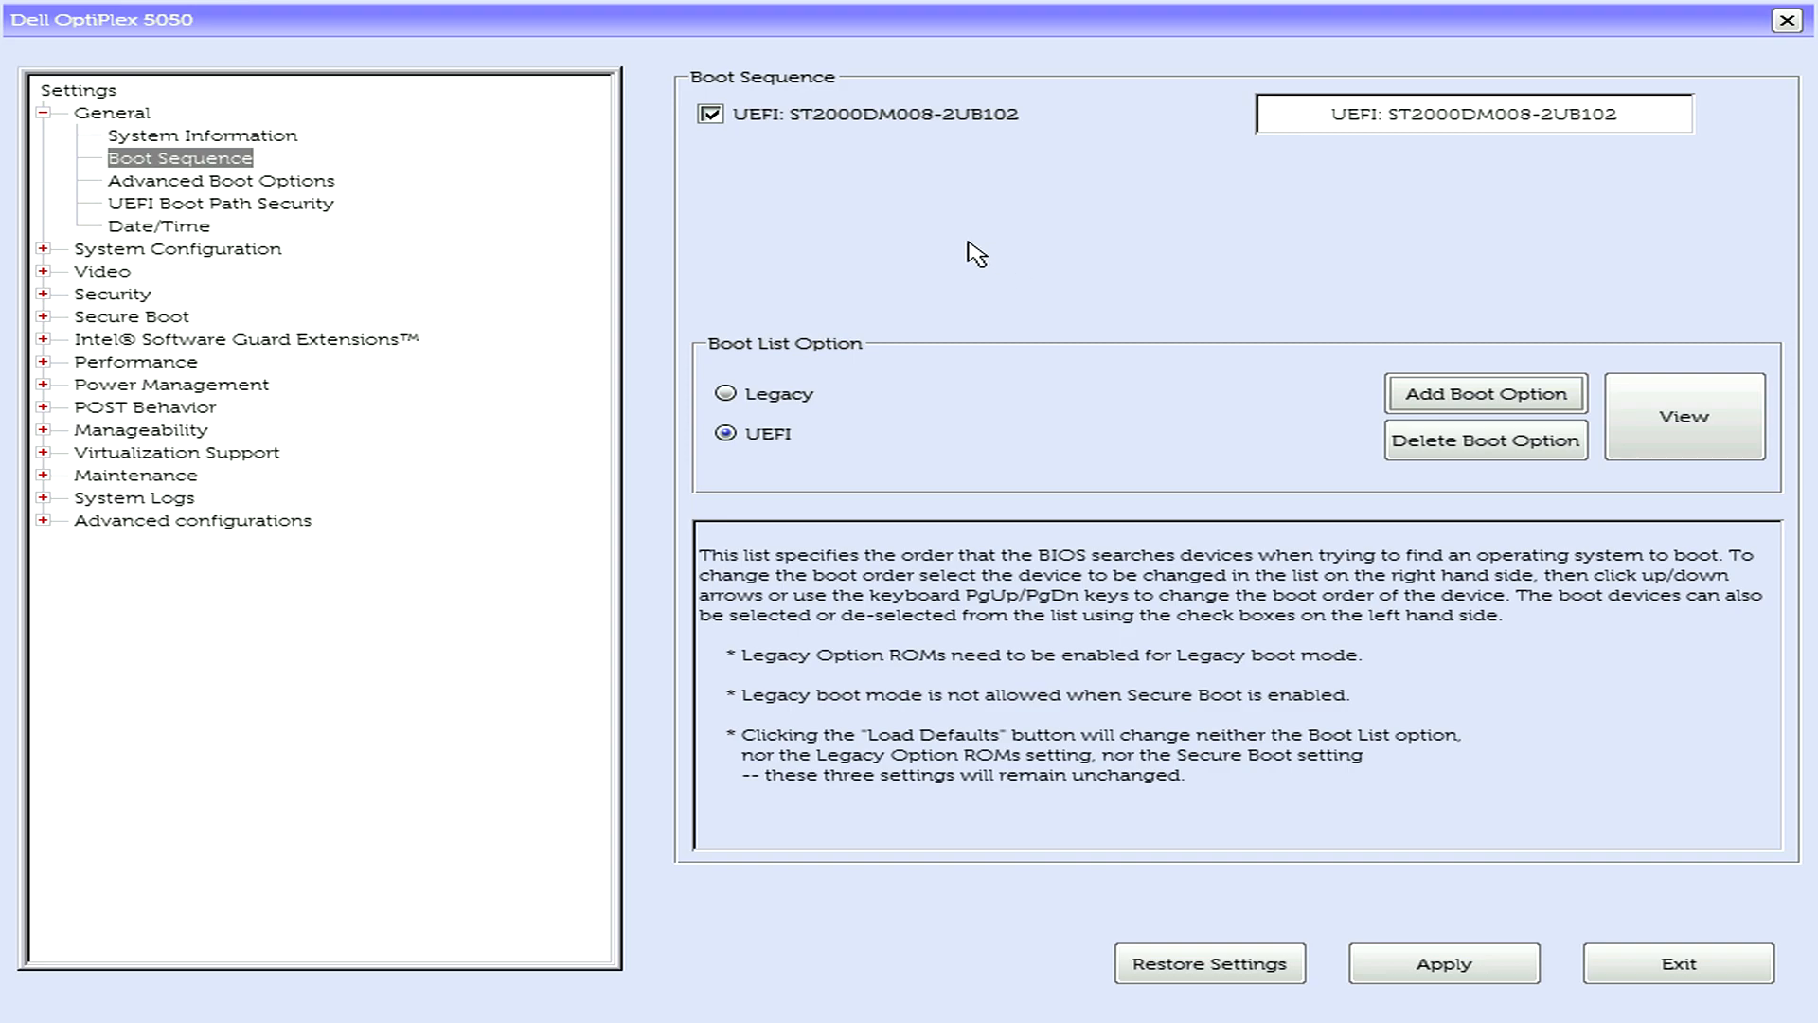
mouse_move(940, 246)
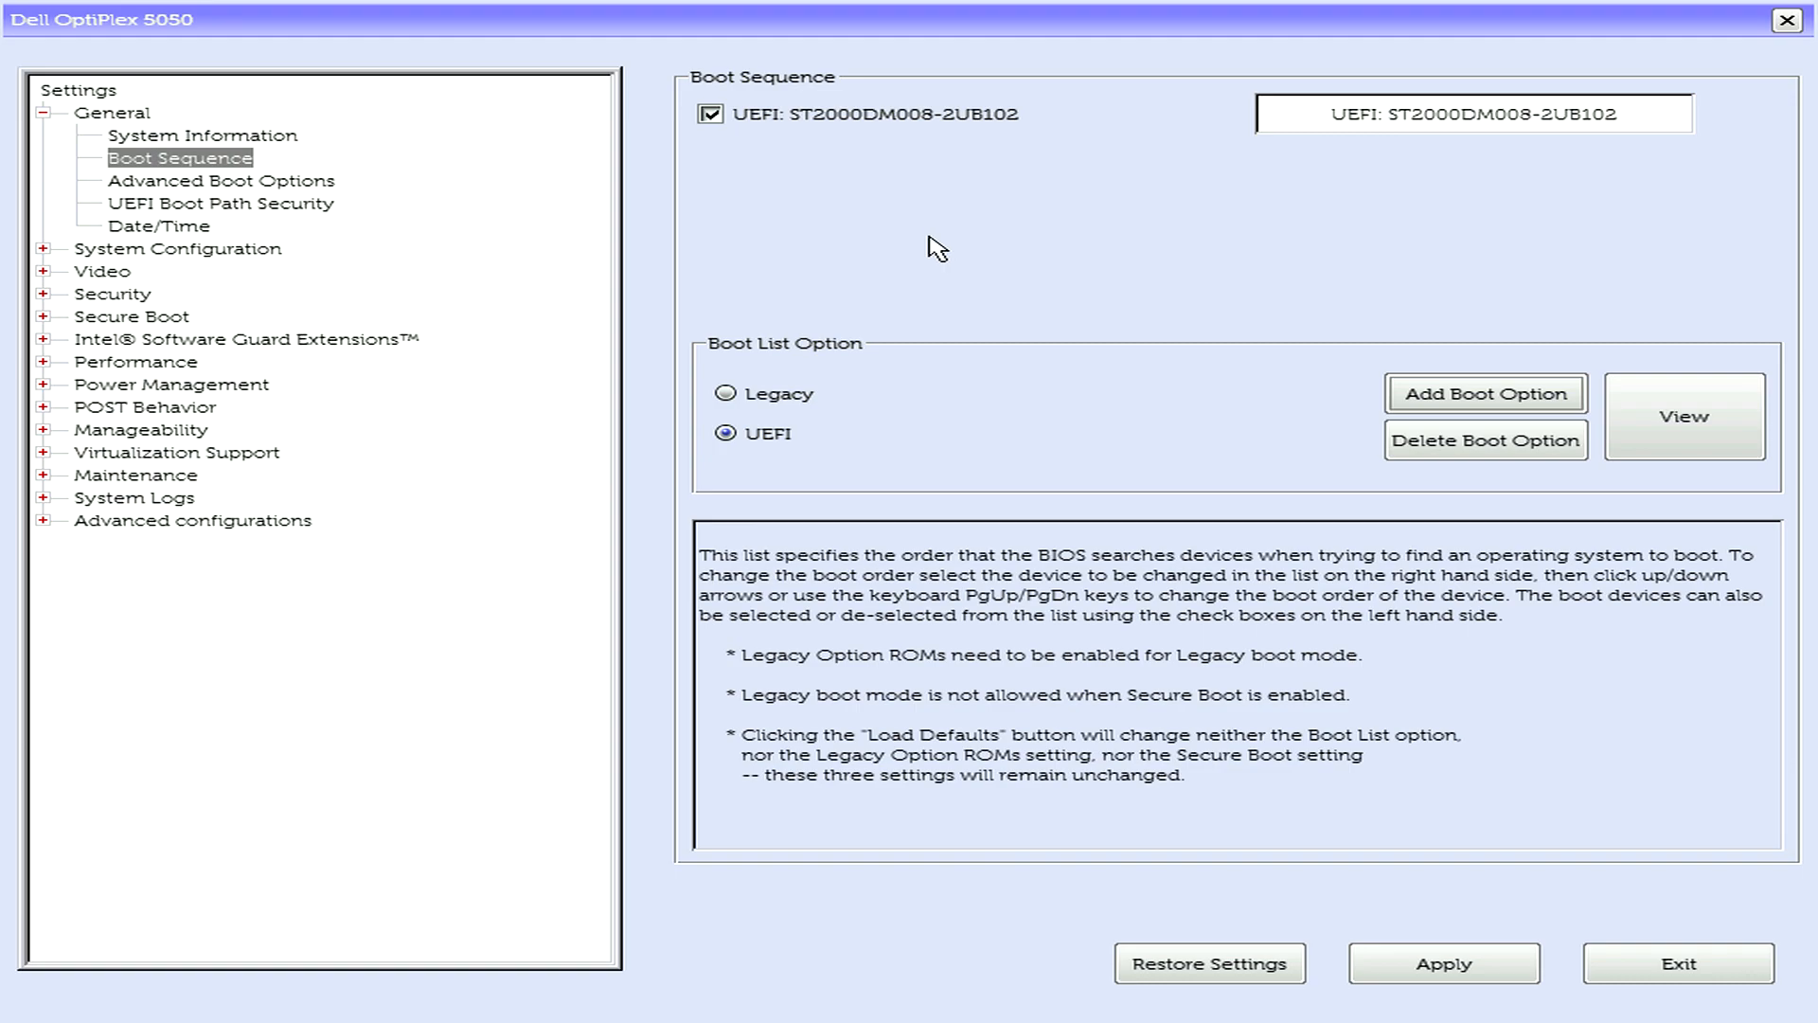
mouse_move(980, 269)
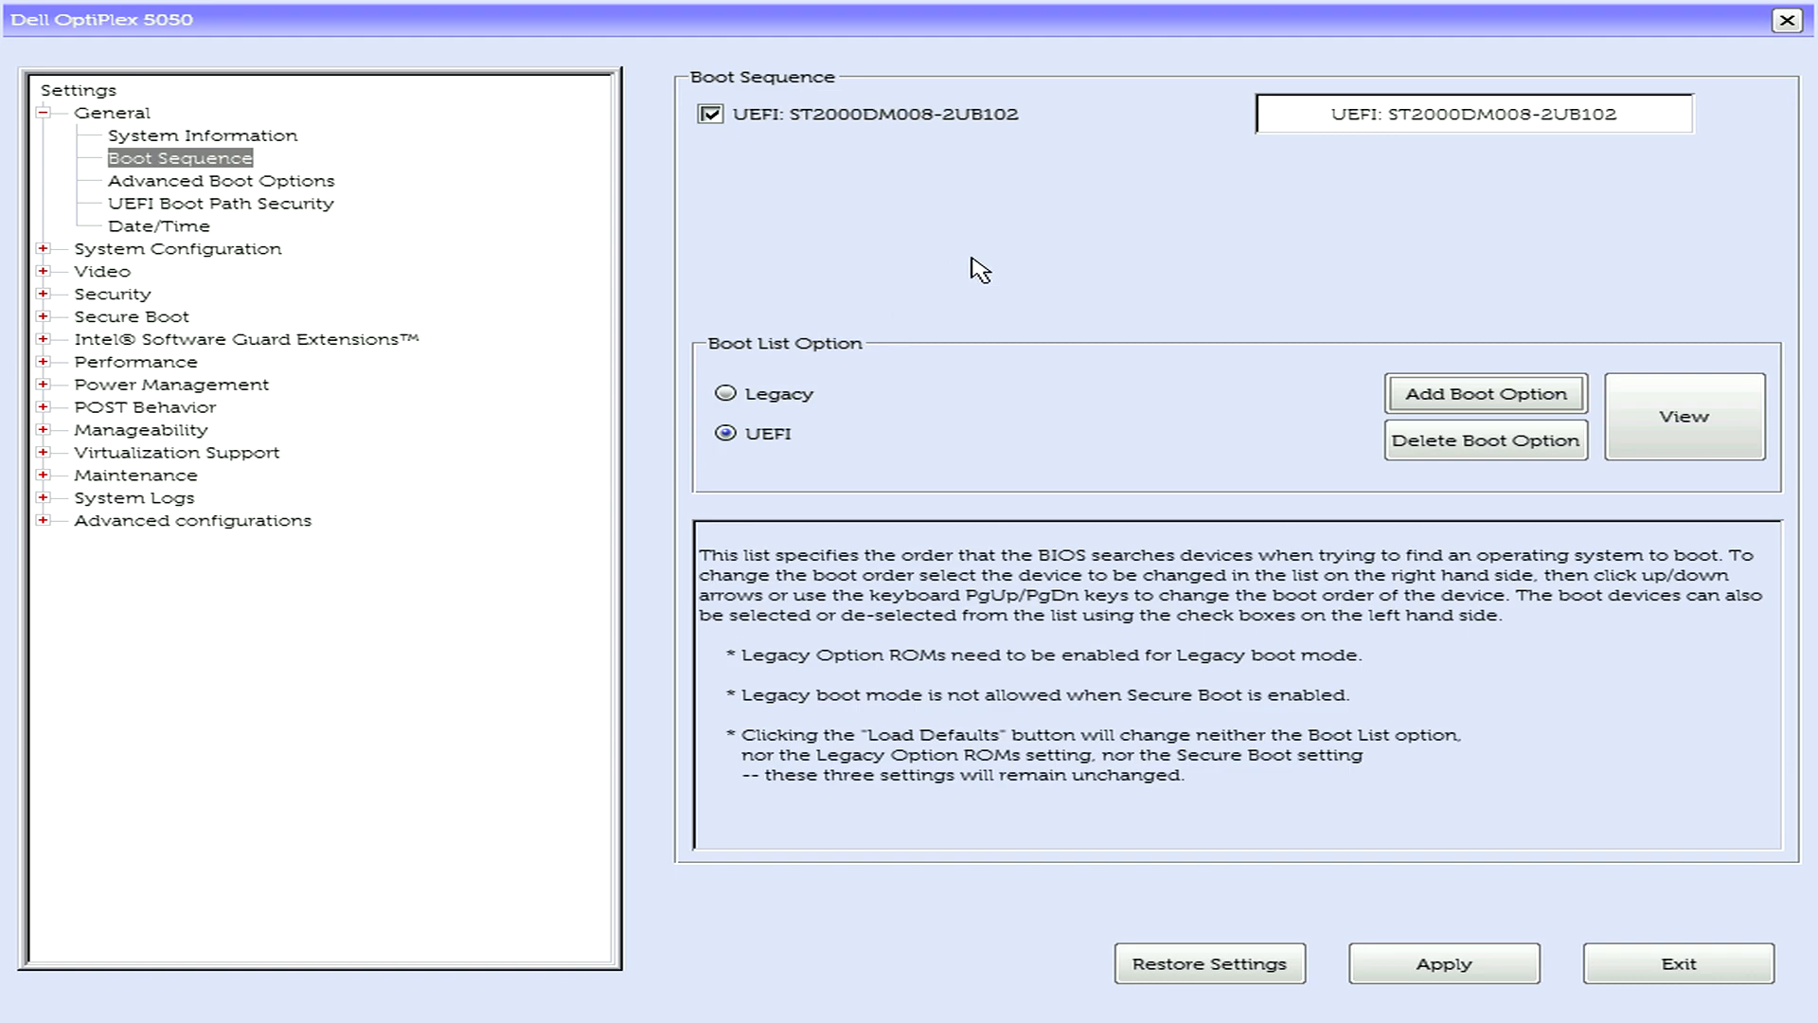
mouse_move(1019, 282)
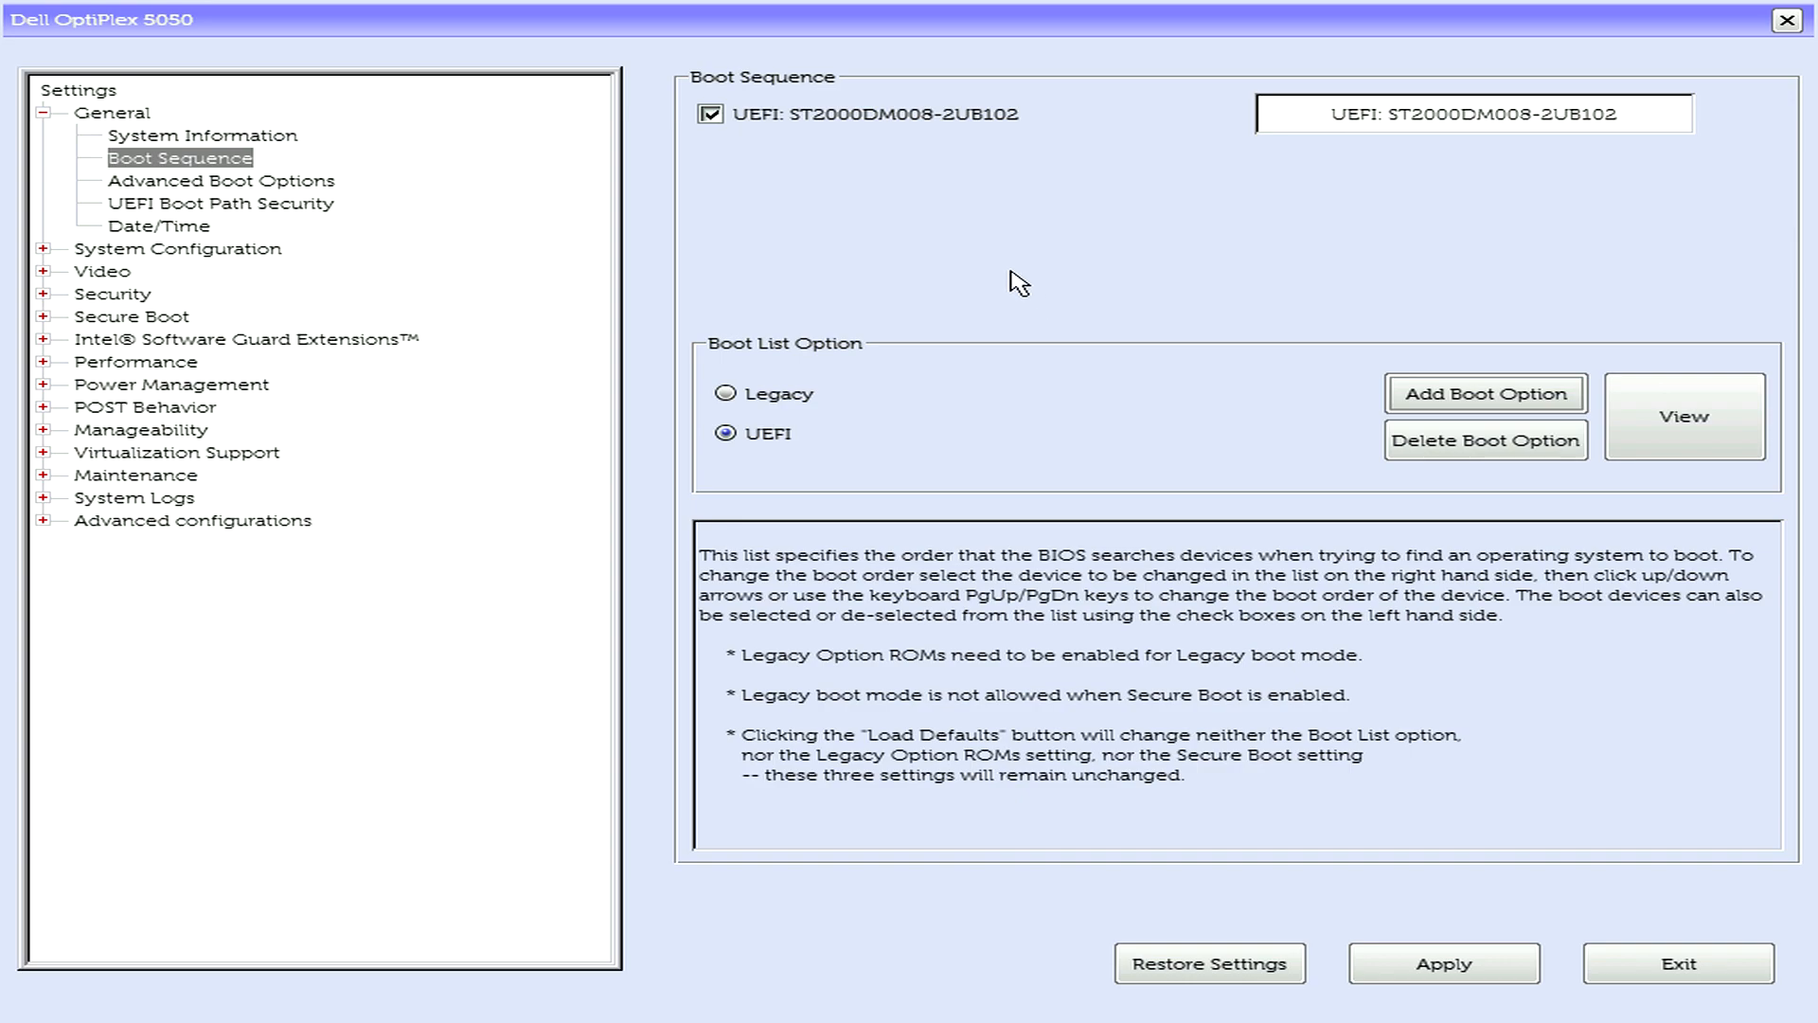
mouse_move(1040, 316)
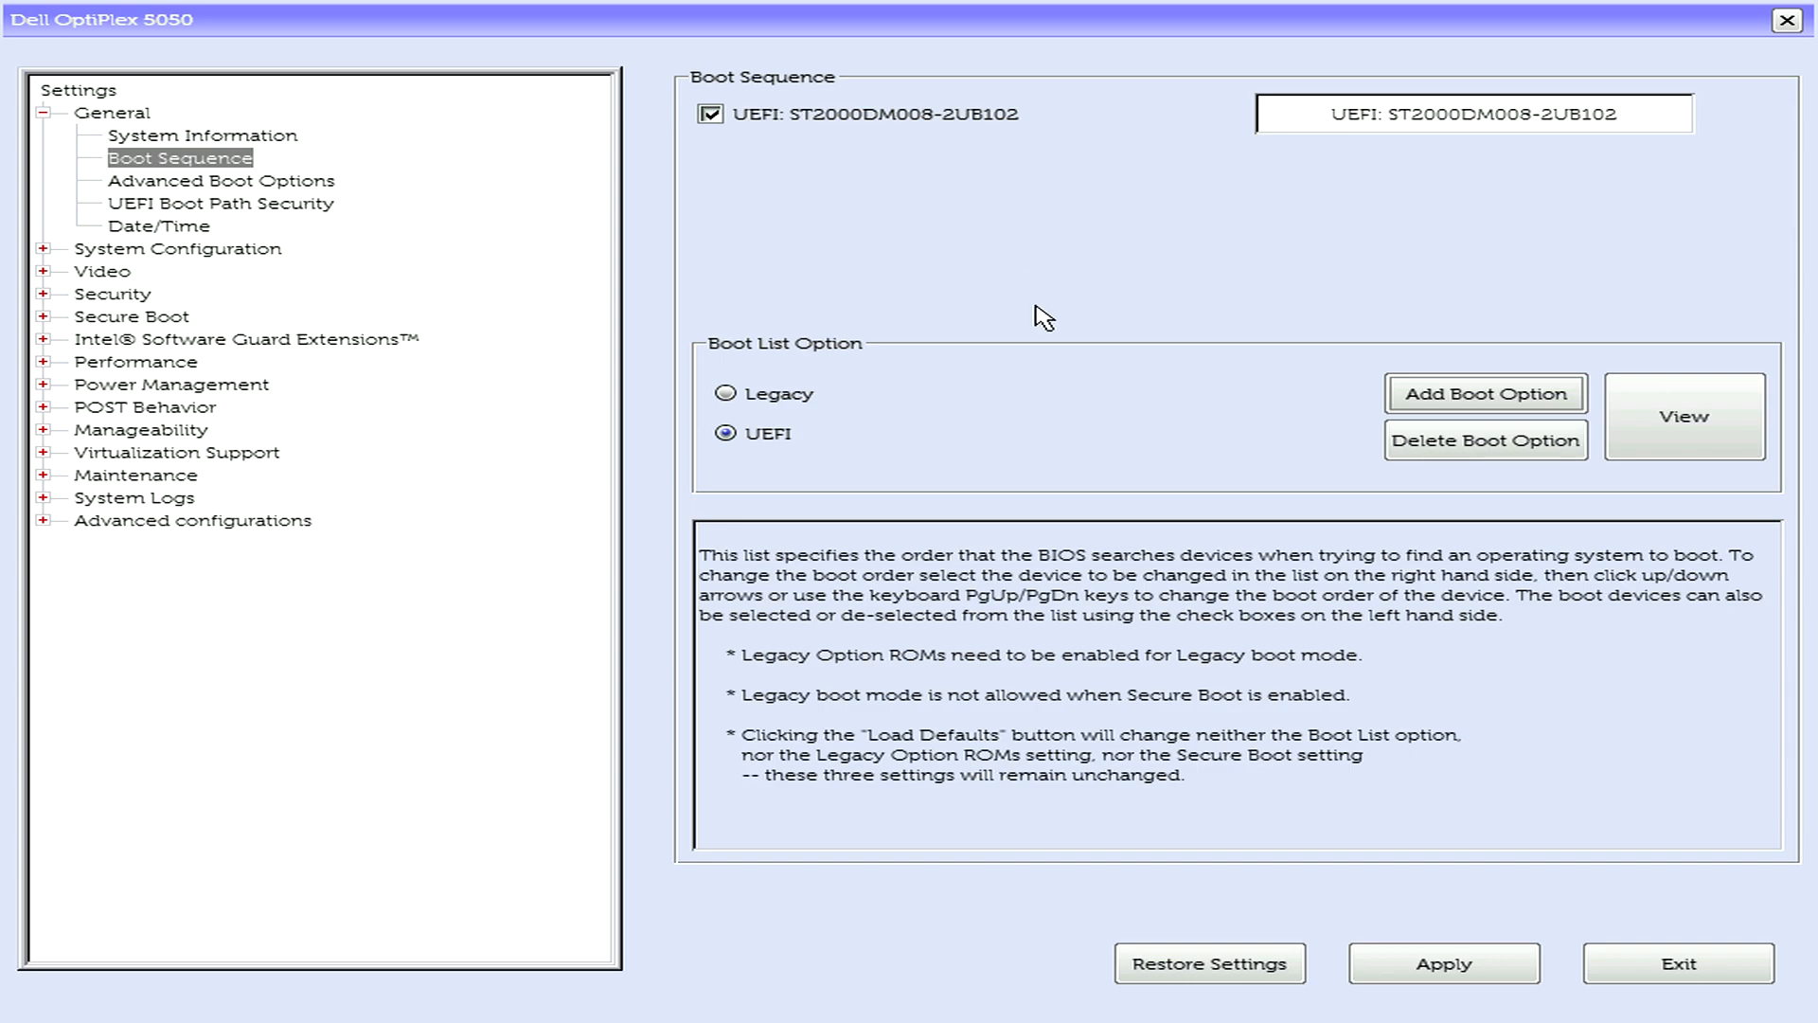
mouse_move(174, 318)
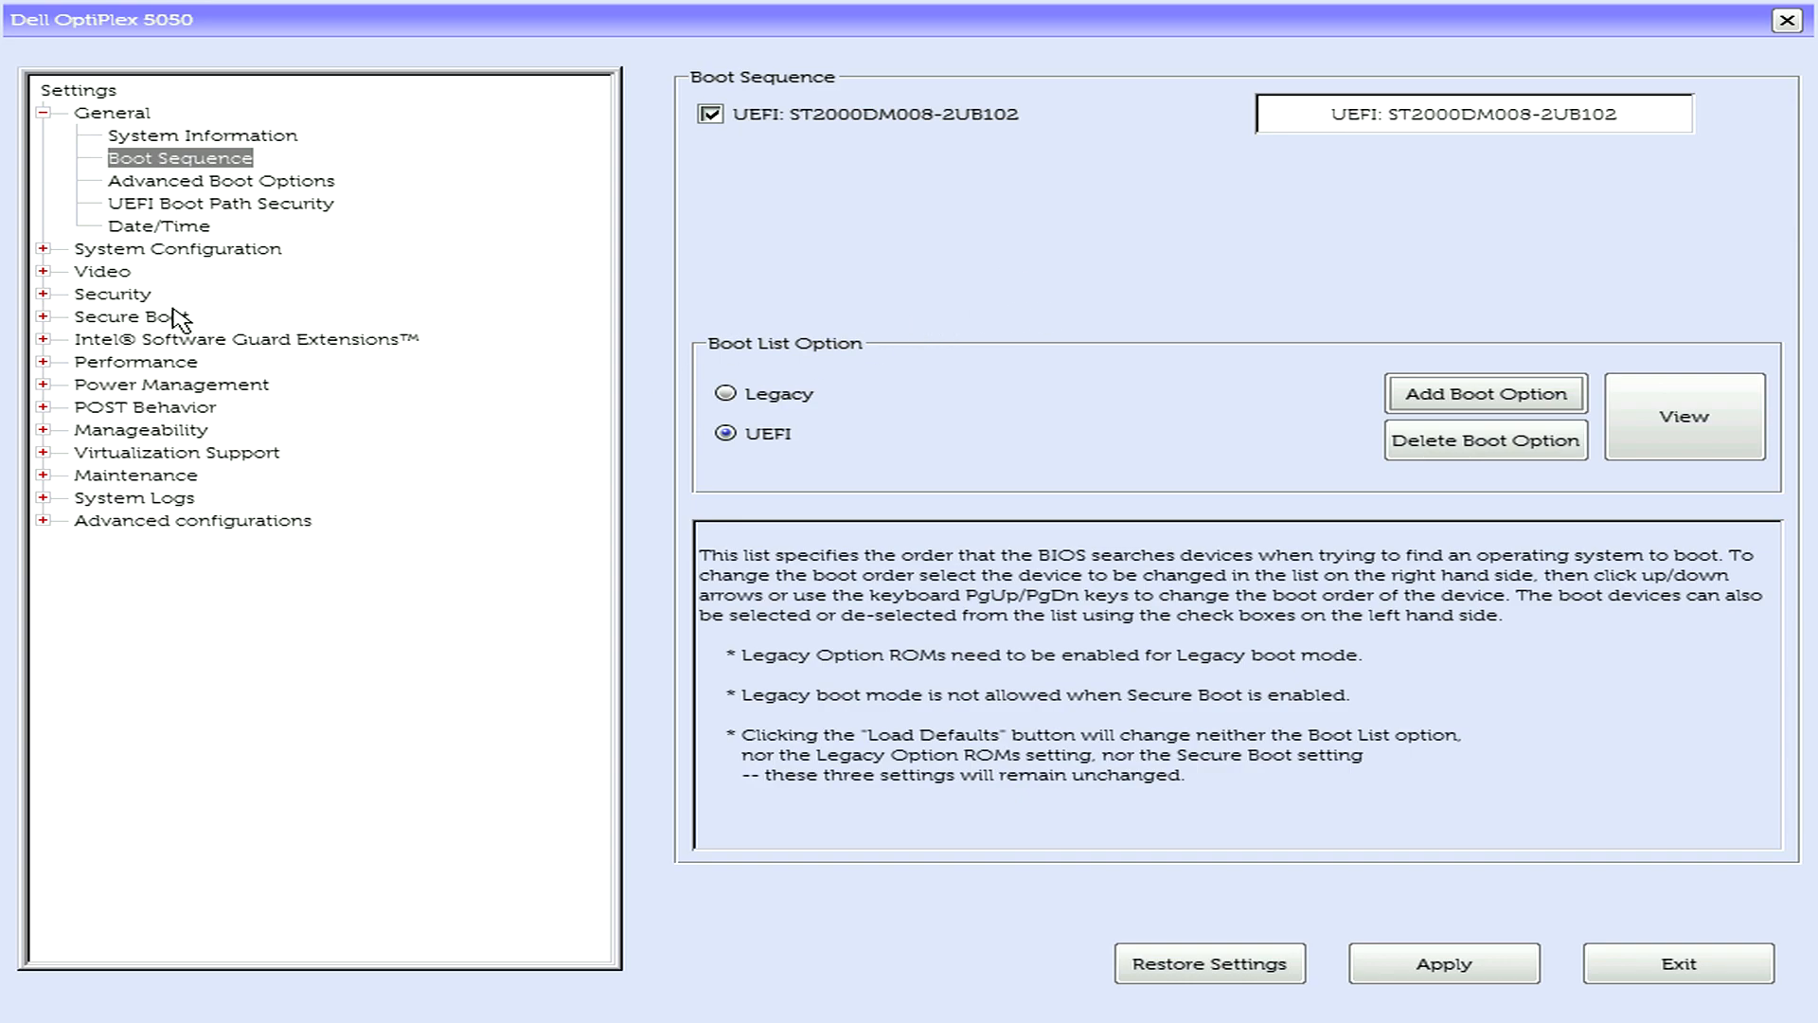
- Show the Secure Boot Enable setting, confirming Secure Boot is Disabled
left_click(131, 316)
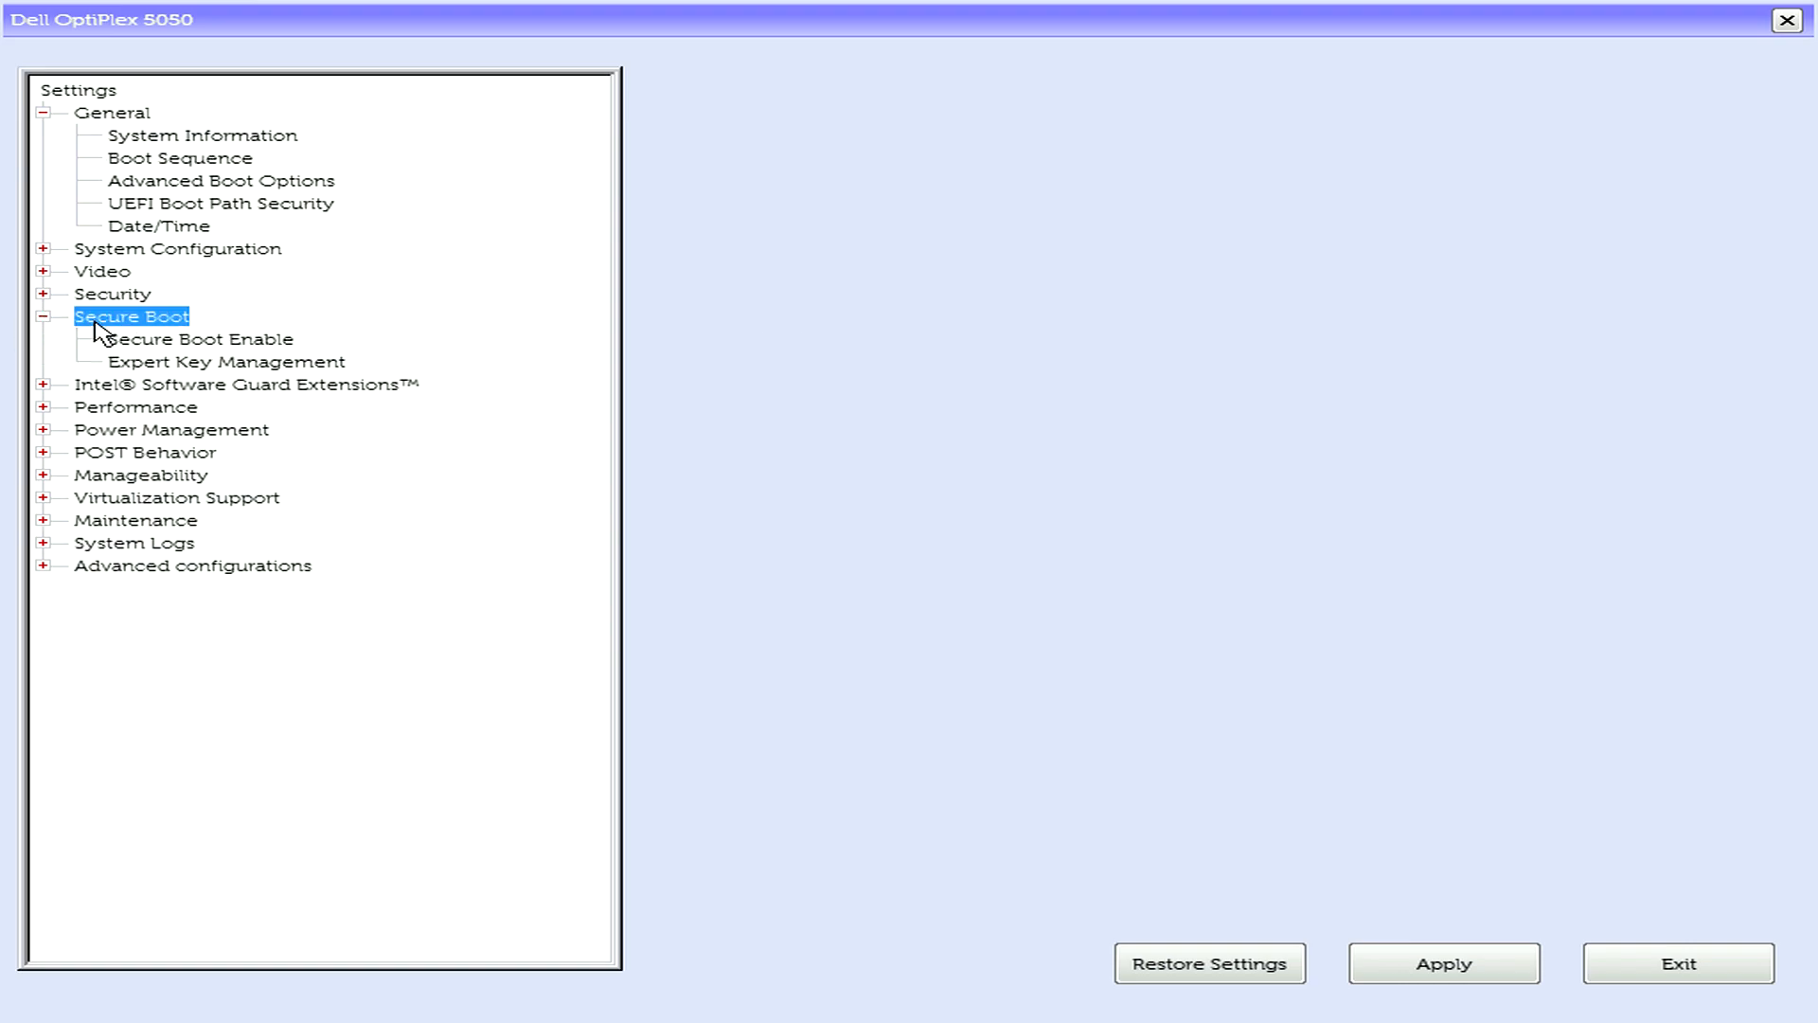
left_click(200, 339)
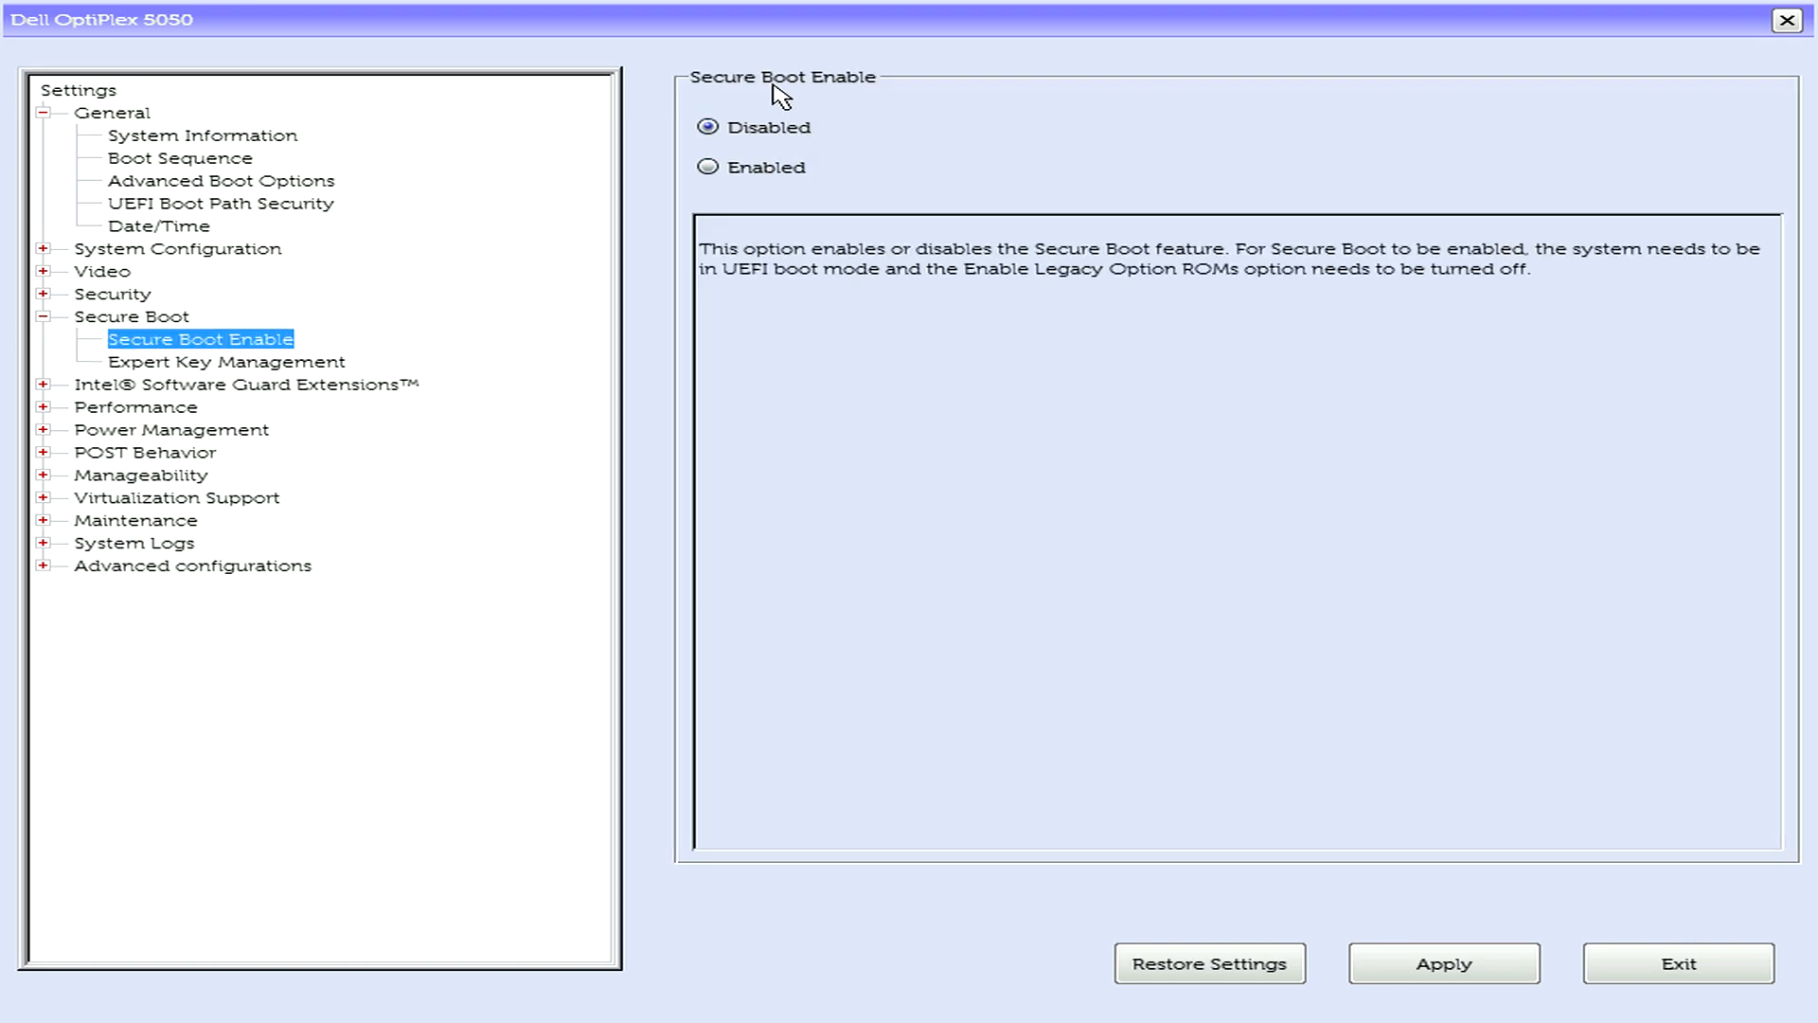
mouse_move(240, 358)
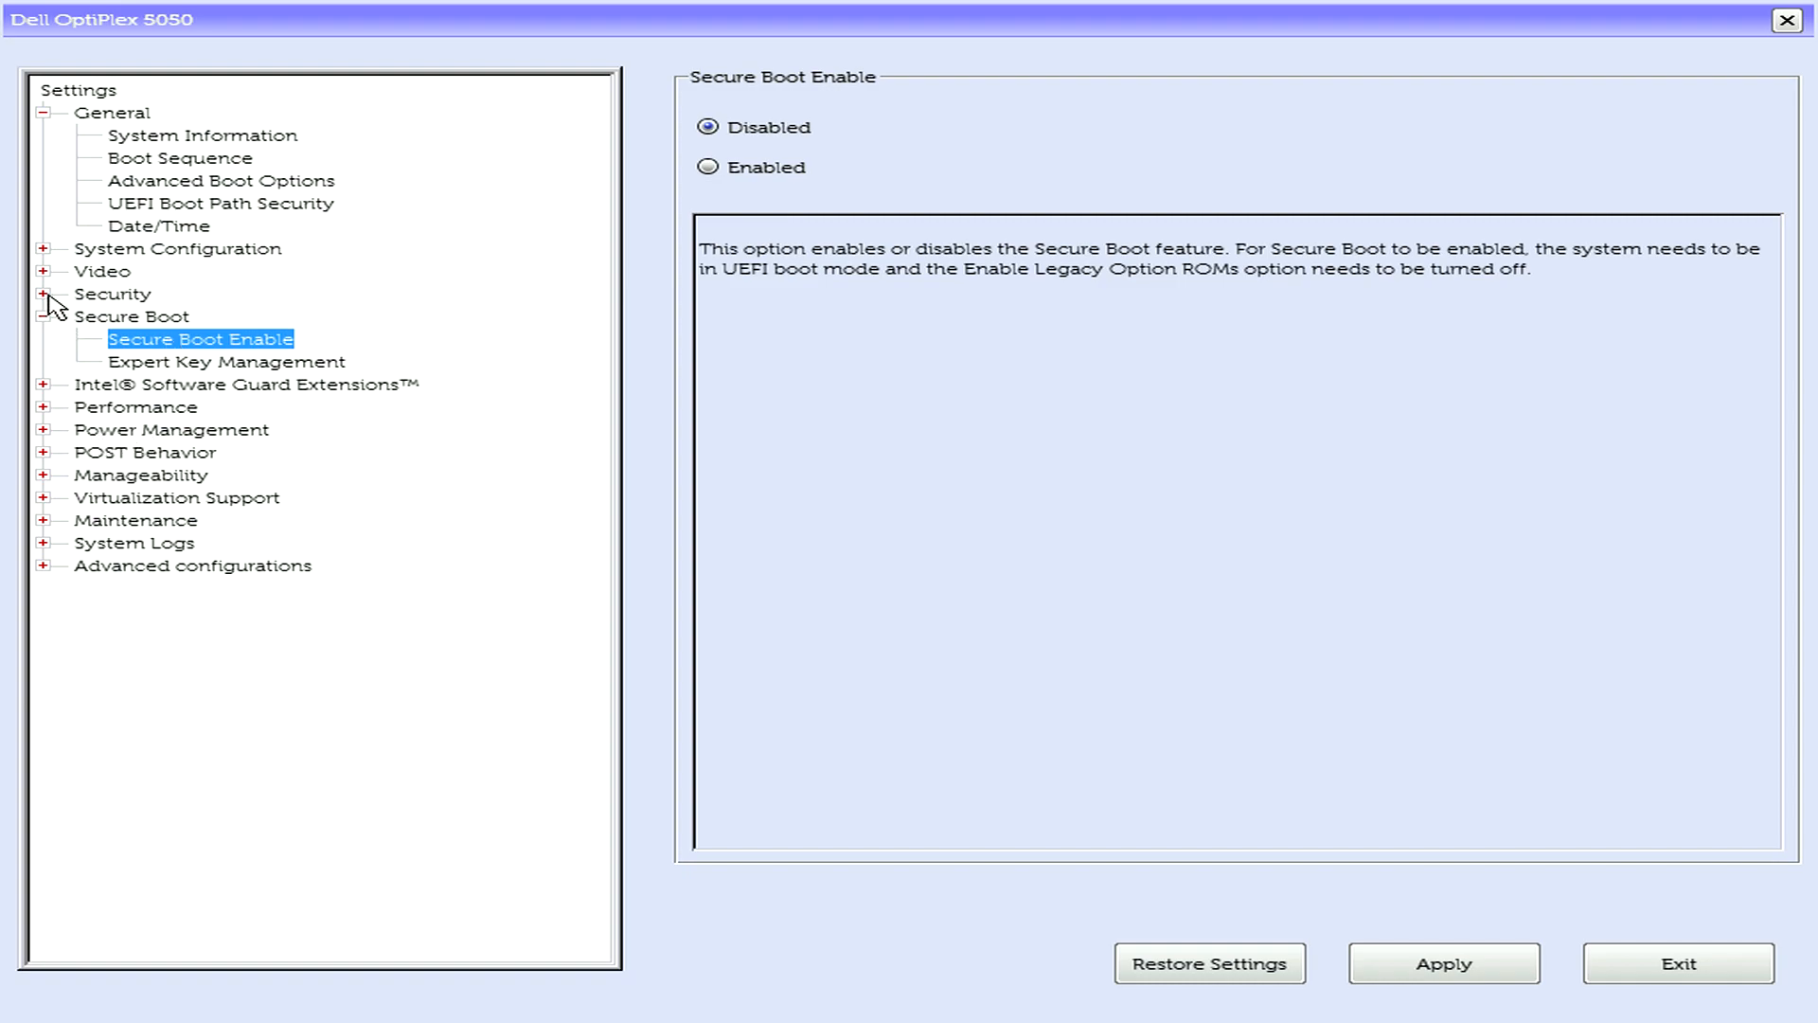
- Show the TPM 2.0 Security settings with TPM On checked and state Disabled
left_click(43, 294)
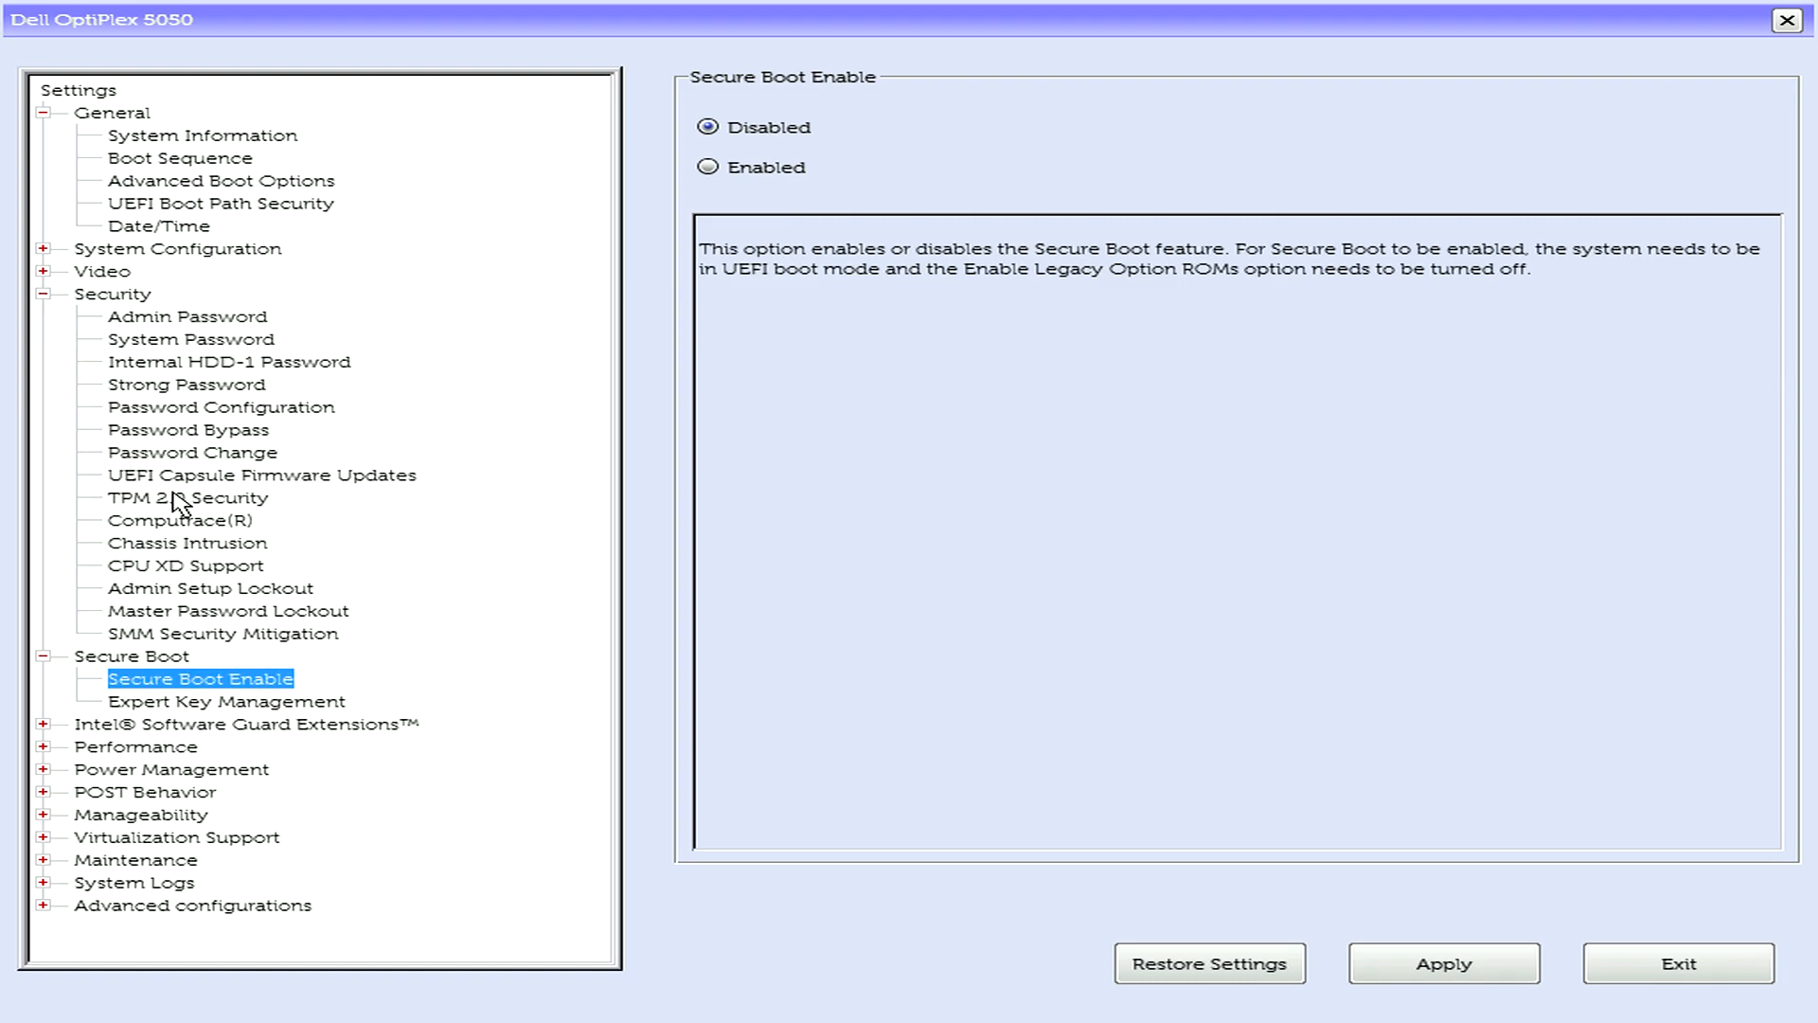
left_click(185, 498)
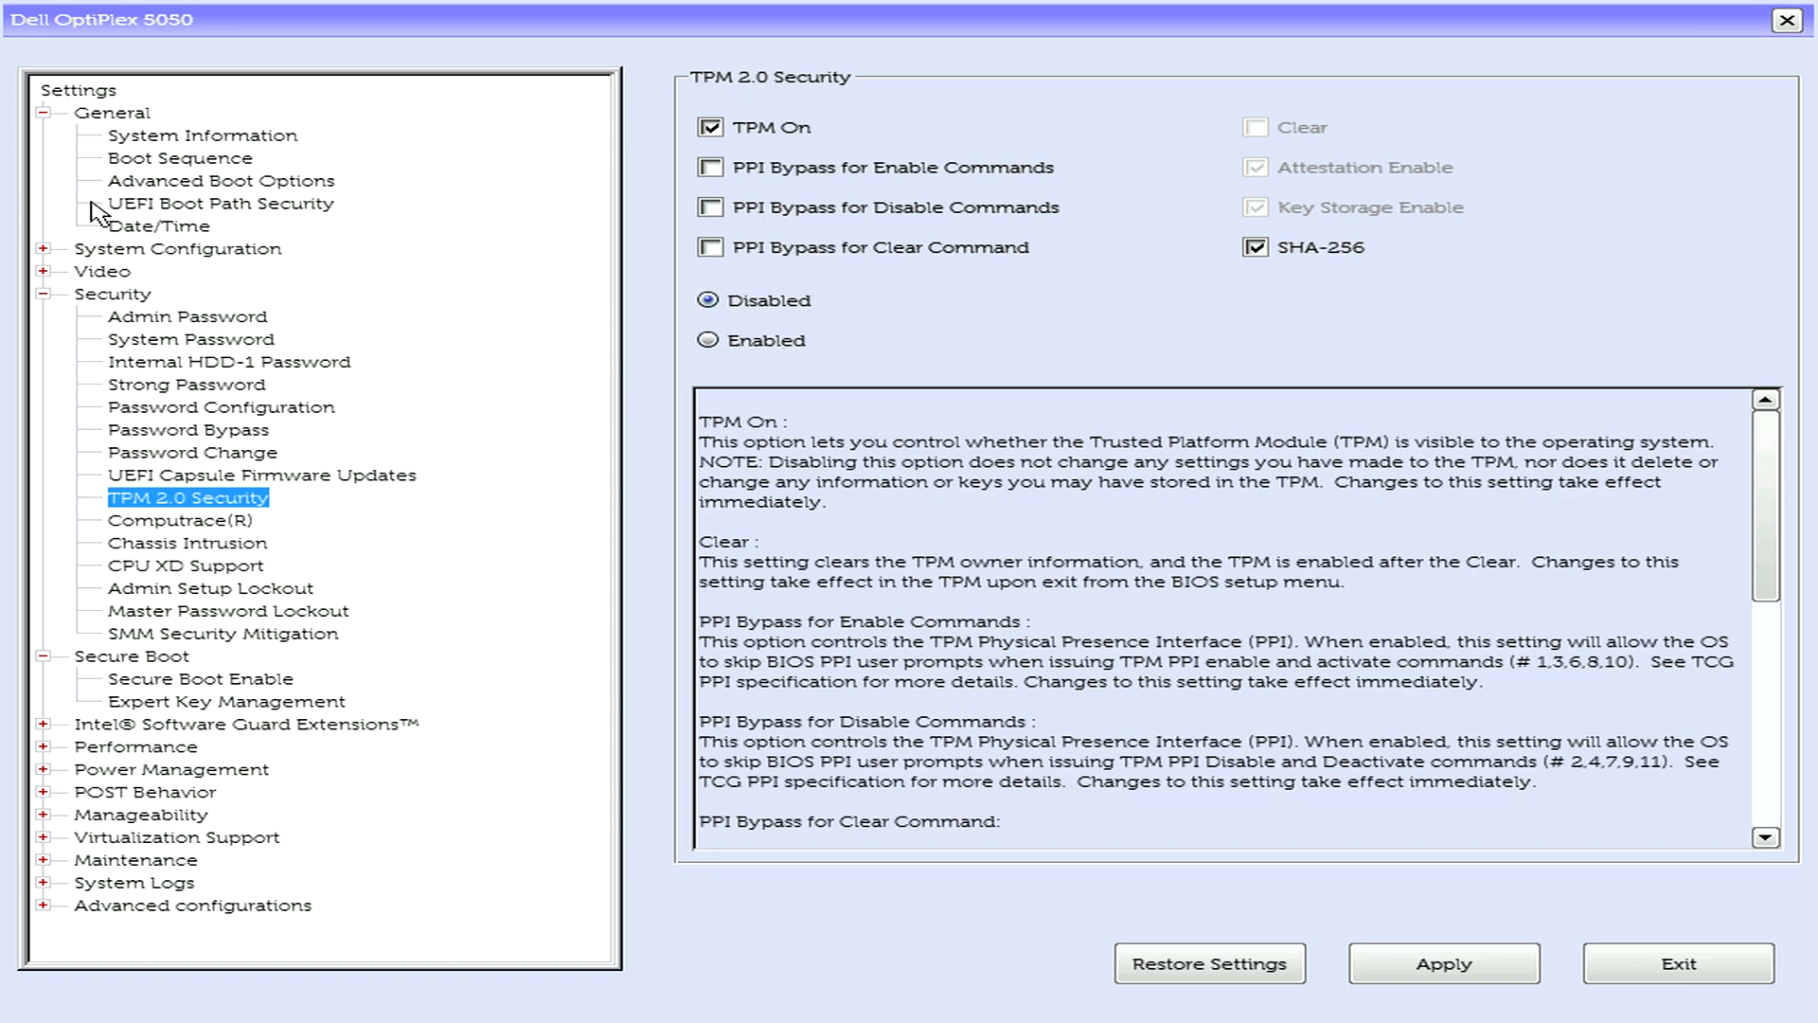
- Review UEFI Boot Path Security and Advanced Boot Options, then return to Boot Sequence in UEFI mode
left_click(220, 202)
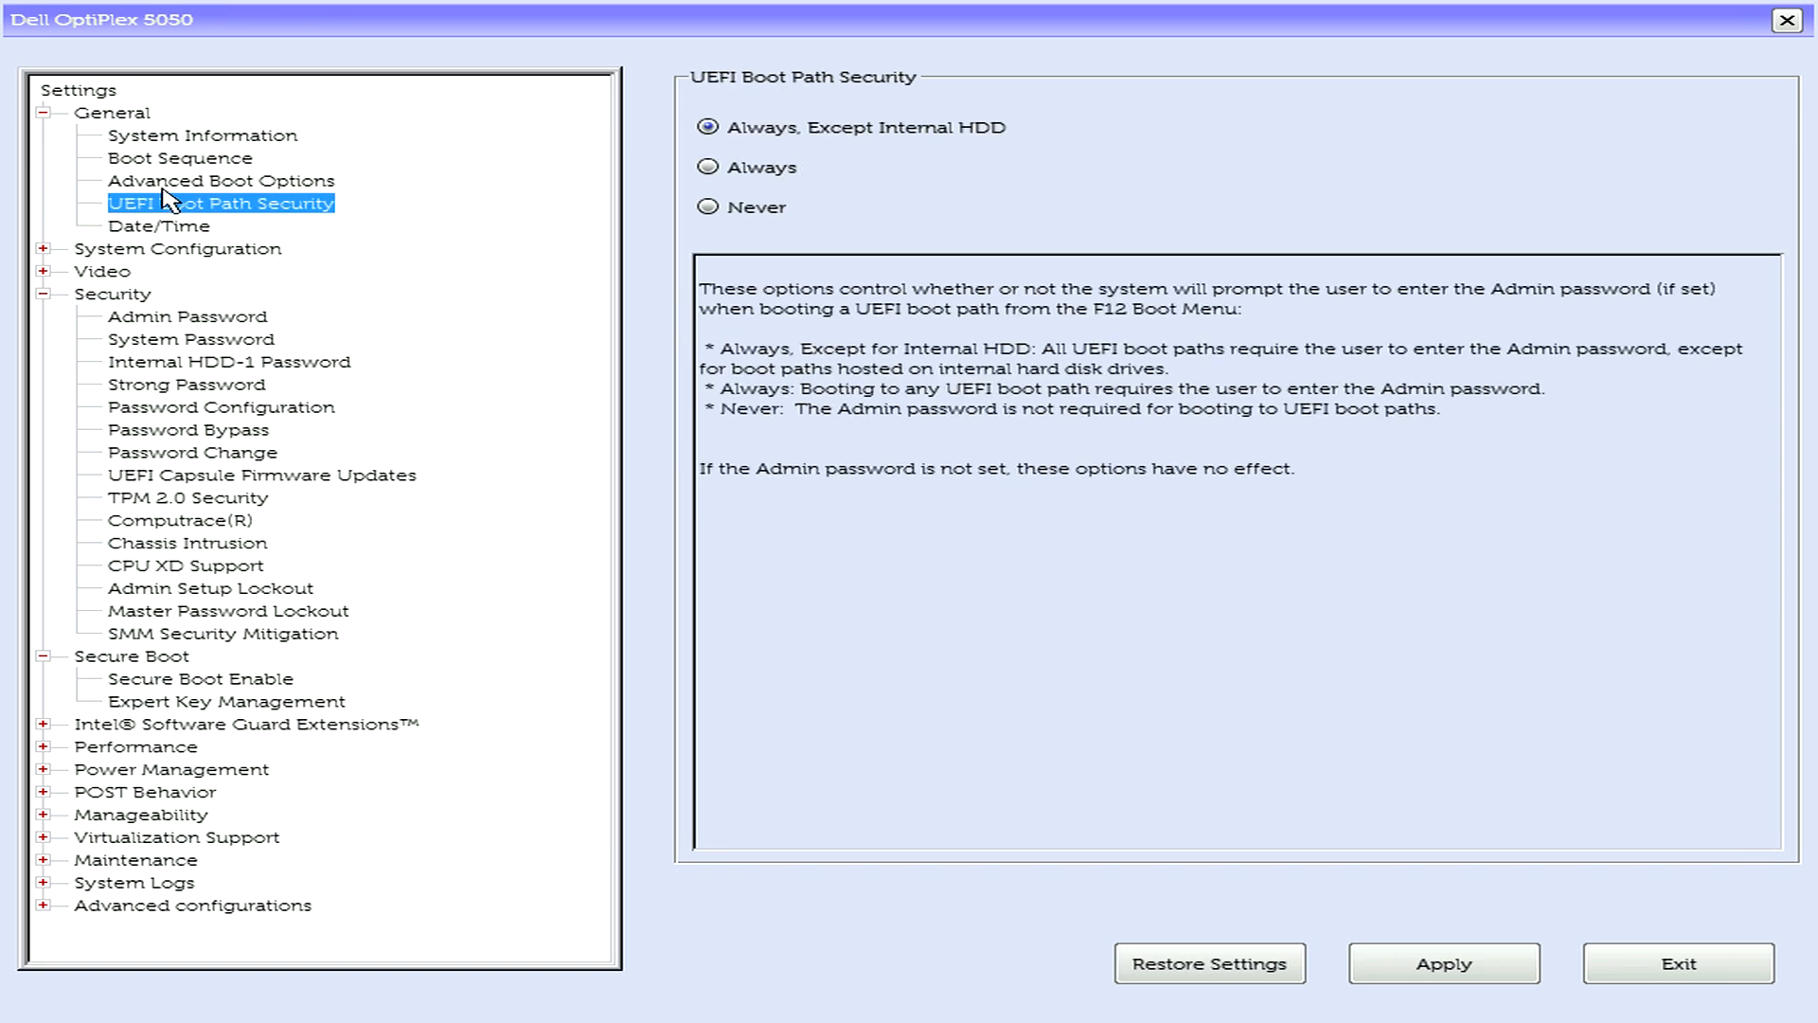
left_click(220, 180)
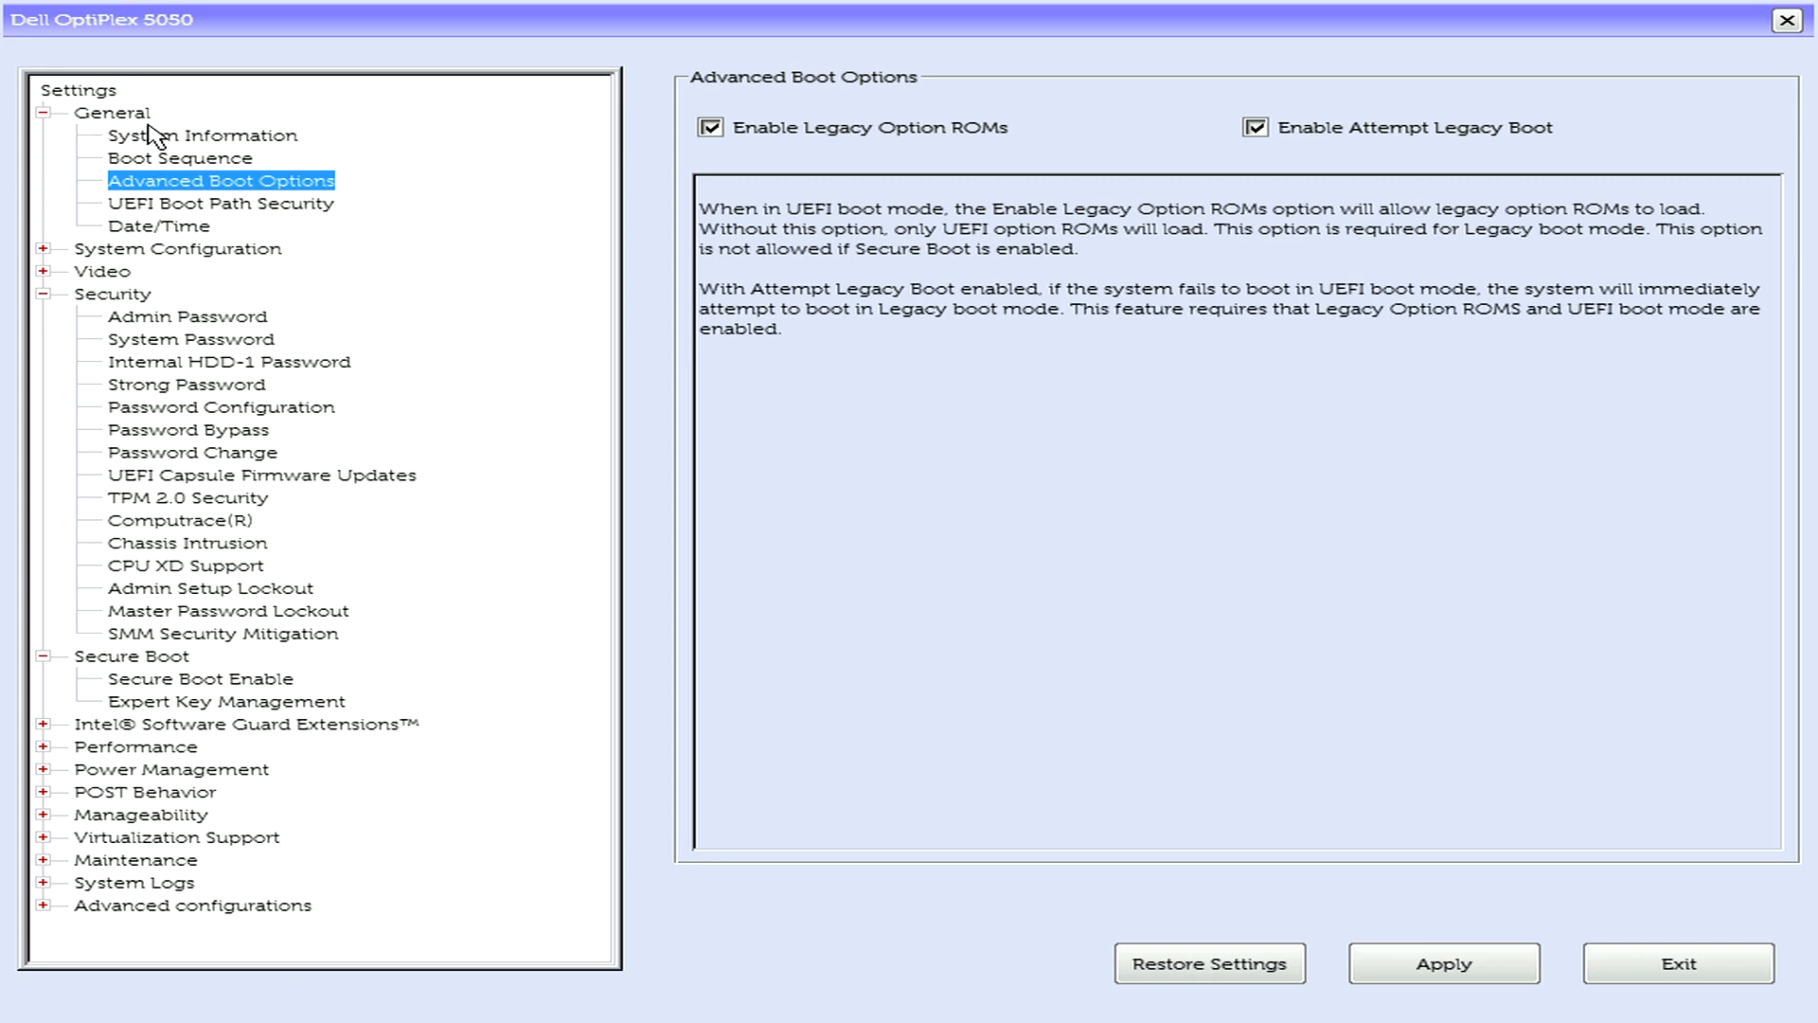
left_click(180, 157)
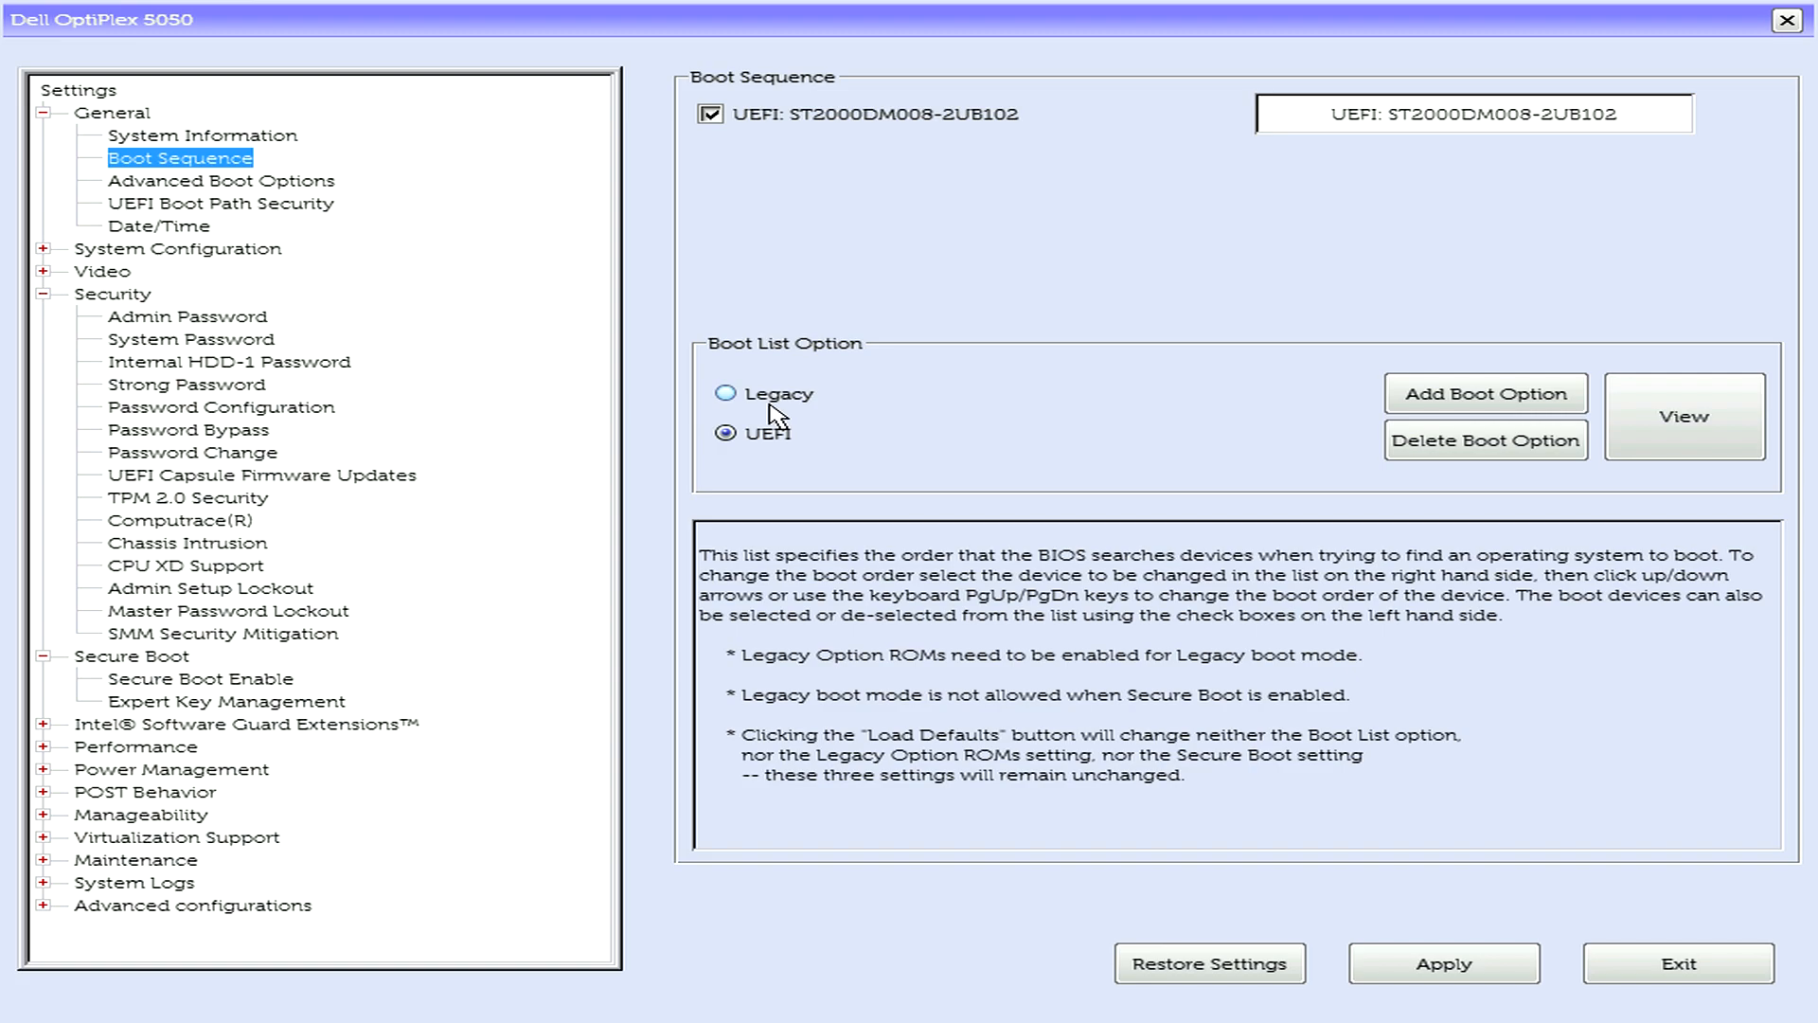
left_click(726, 432)
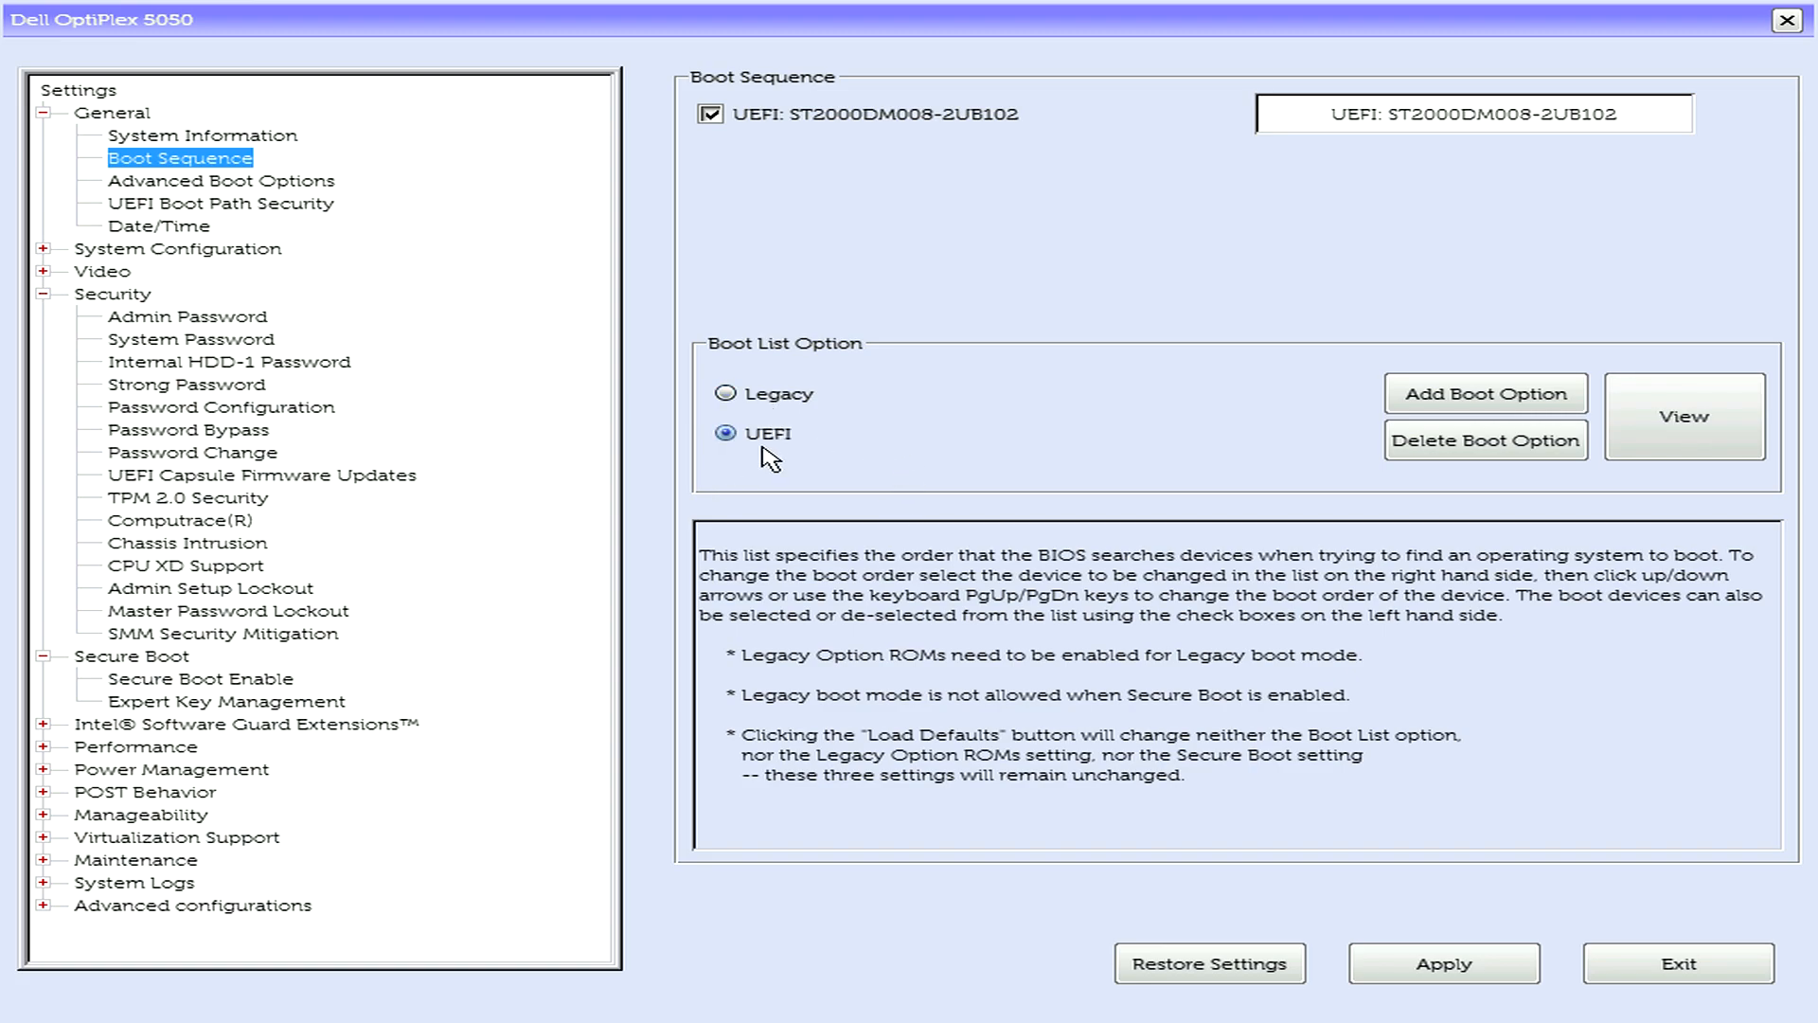
mouse_move(786, 450)
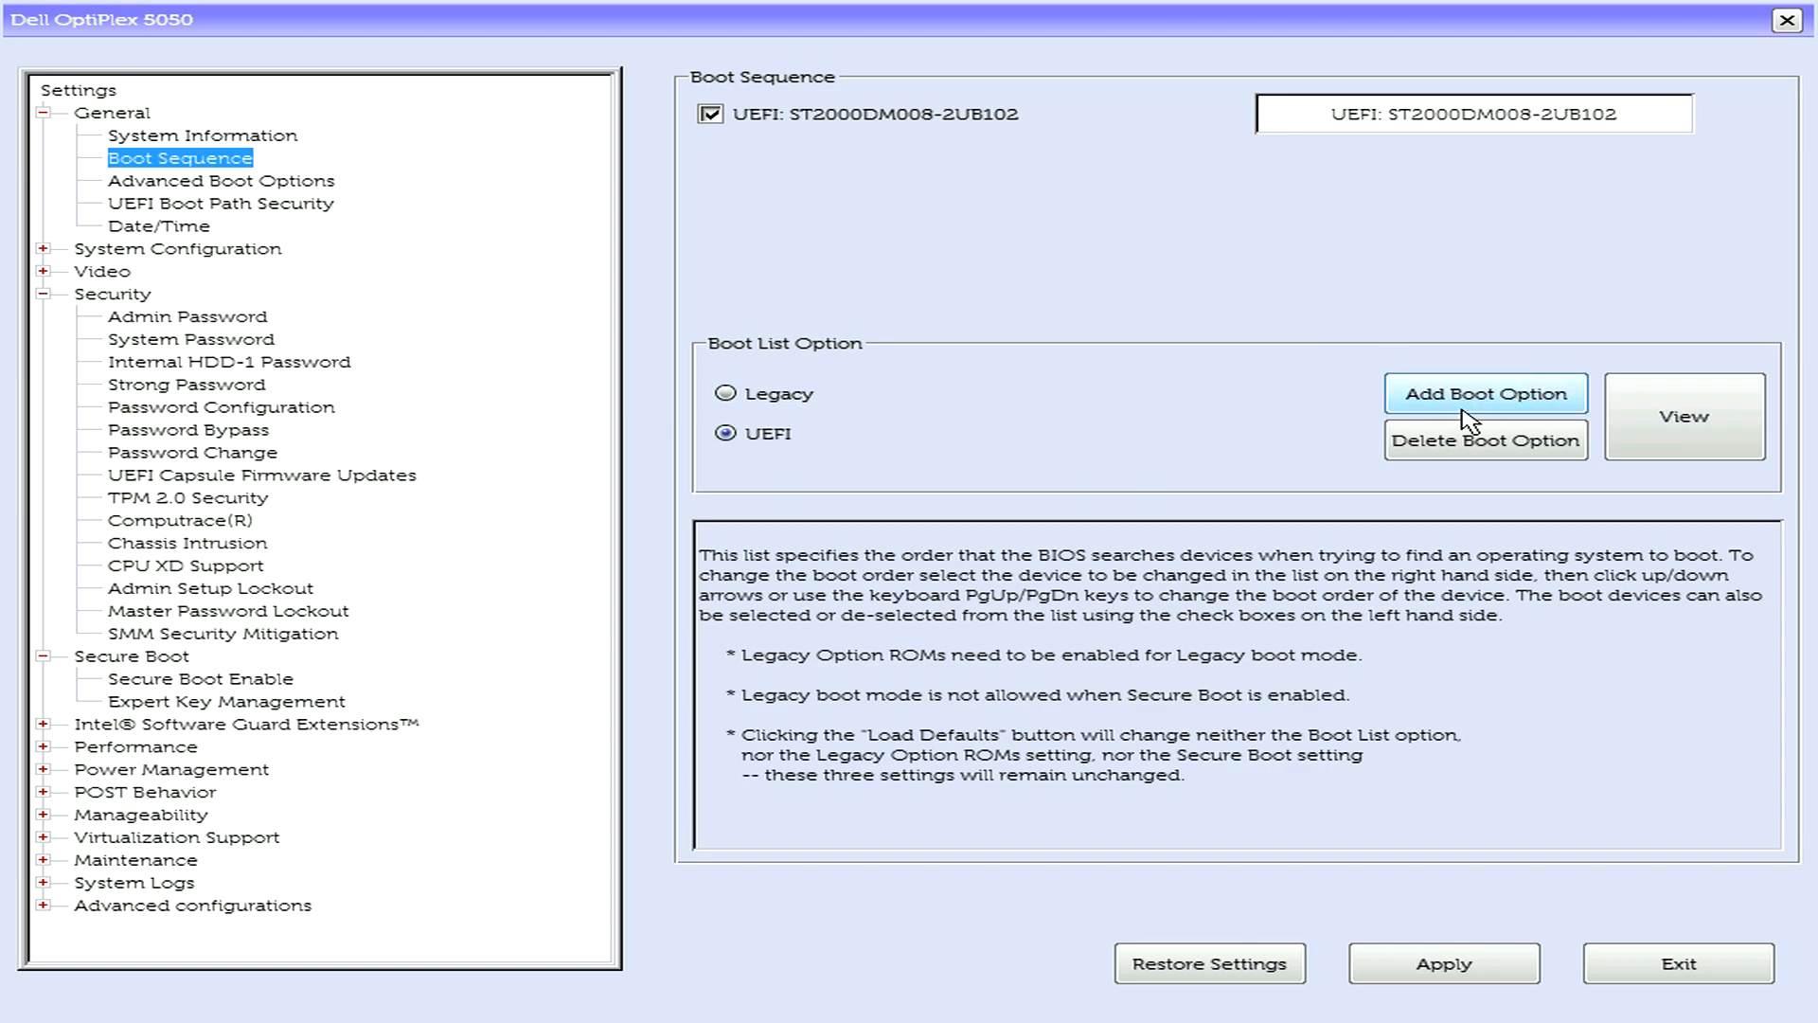
- Begin a new boot option named BATOCERA in the Add Boot Option dialog
left_click(1485, 394)
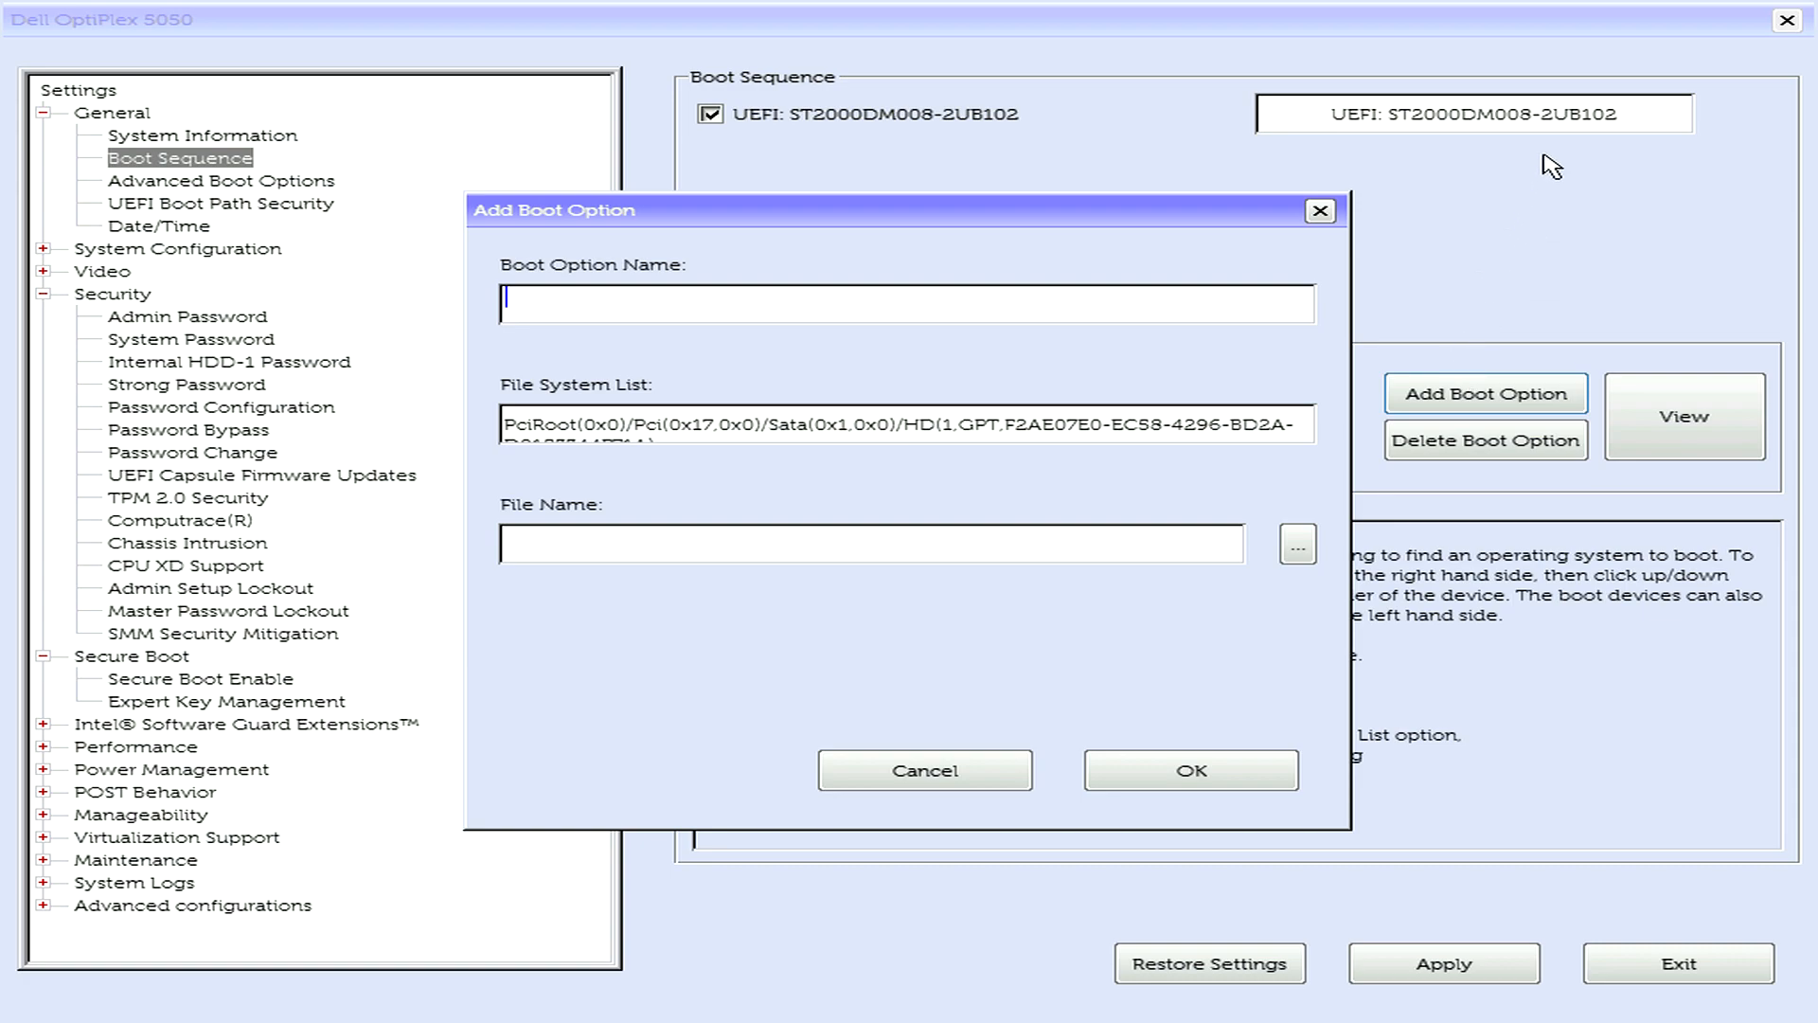
type("BATO")
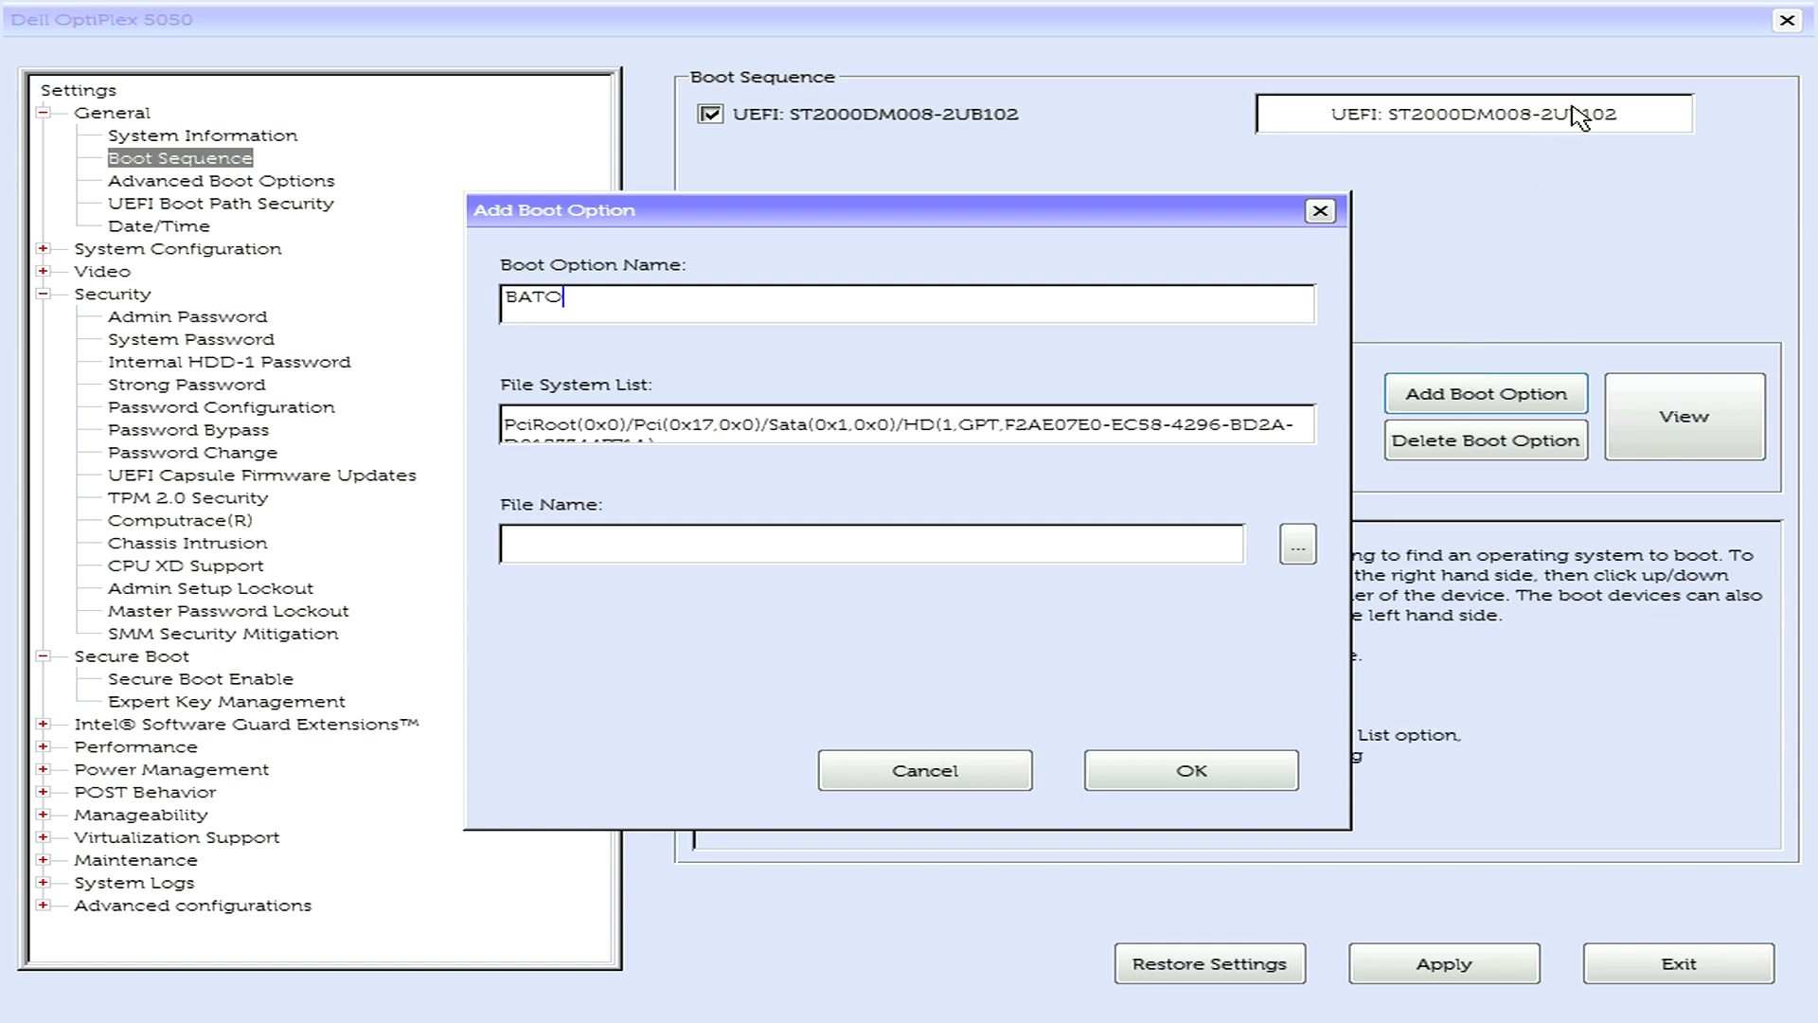
type("CERA")
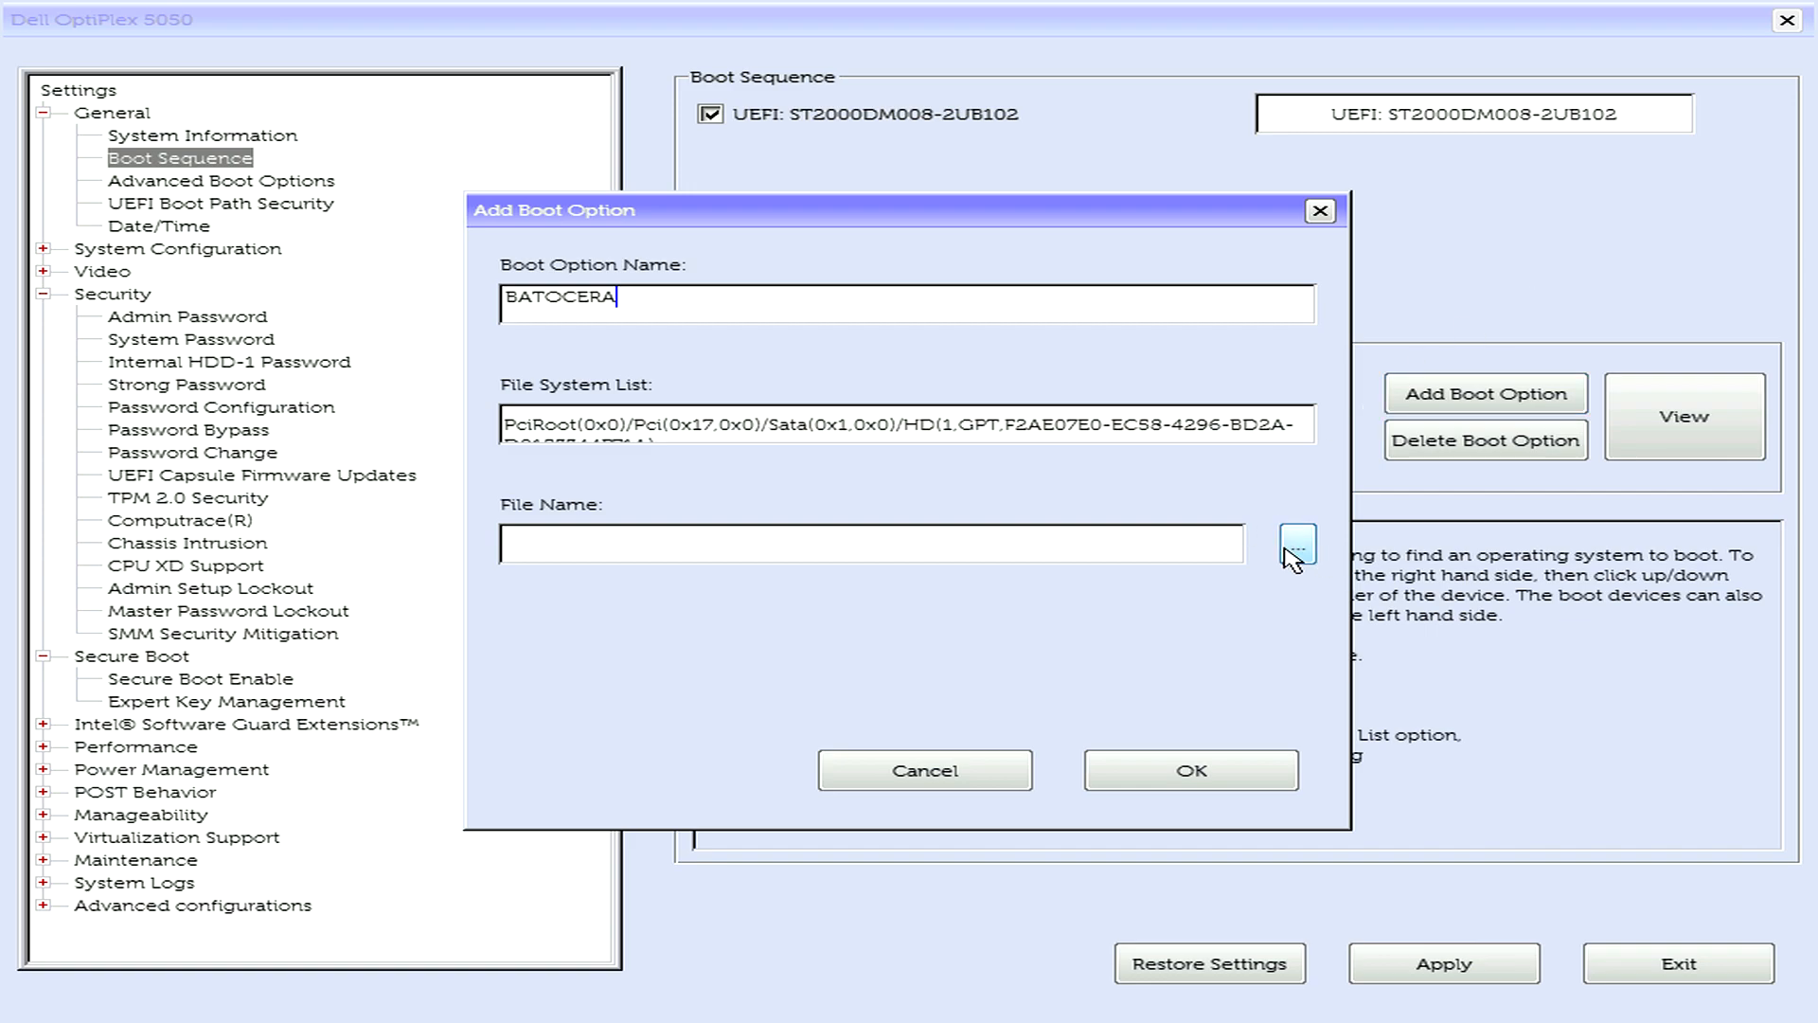
- Select \EFI\BOOT\BOOTX64.EFI as the BATOCERA entry's boot file
left_click(1295, 543)
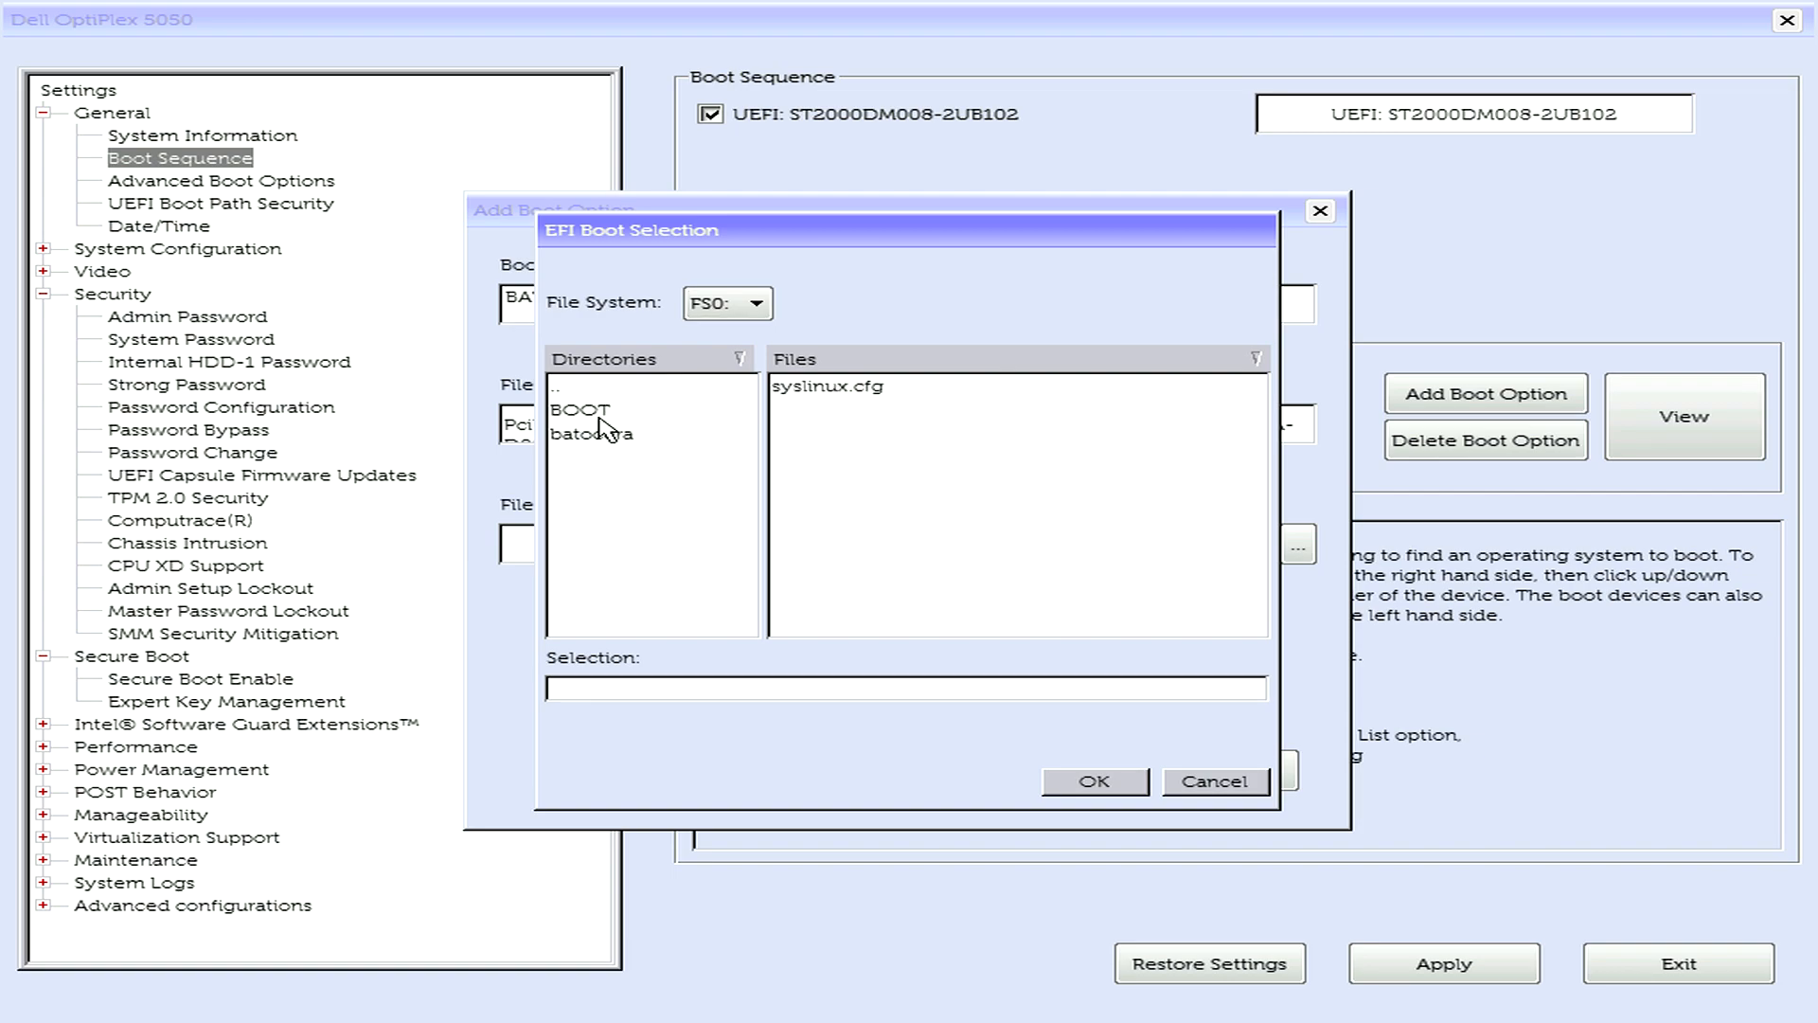
double_click(580, 409)
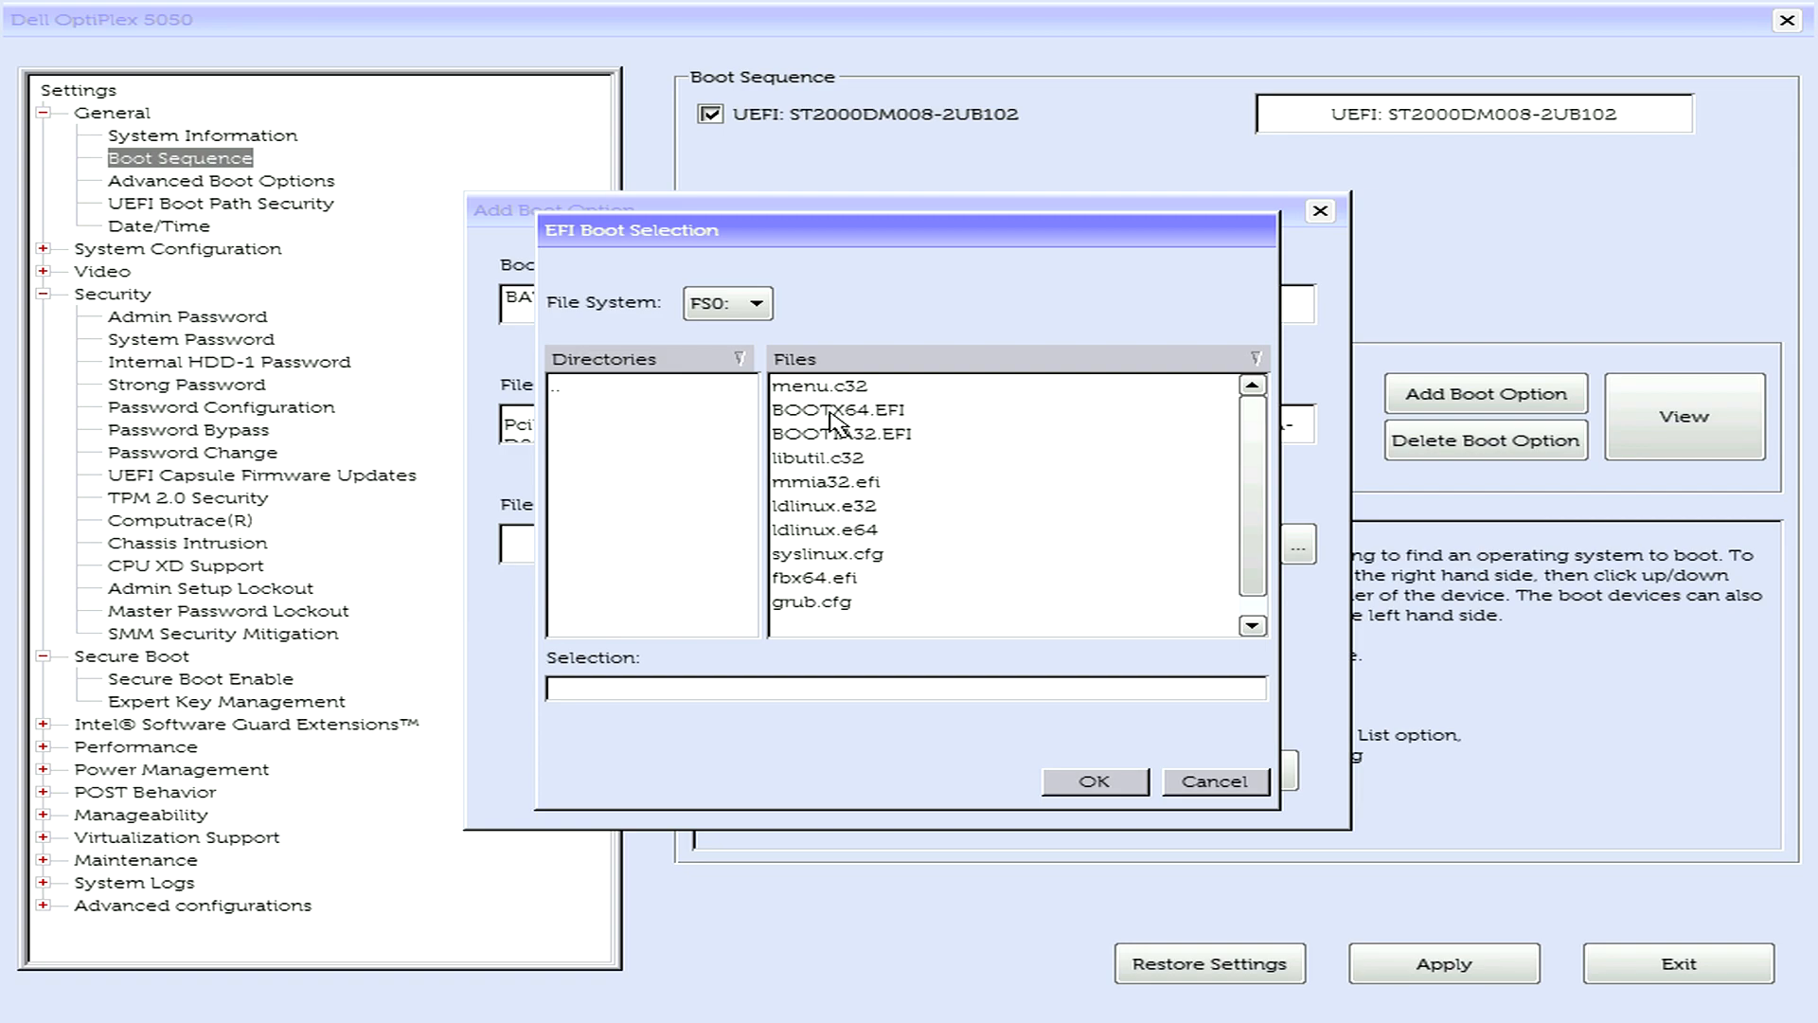
left_click(837, 409)
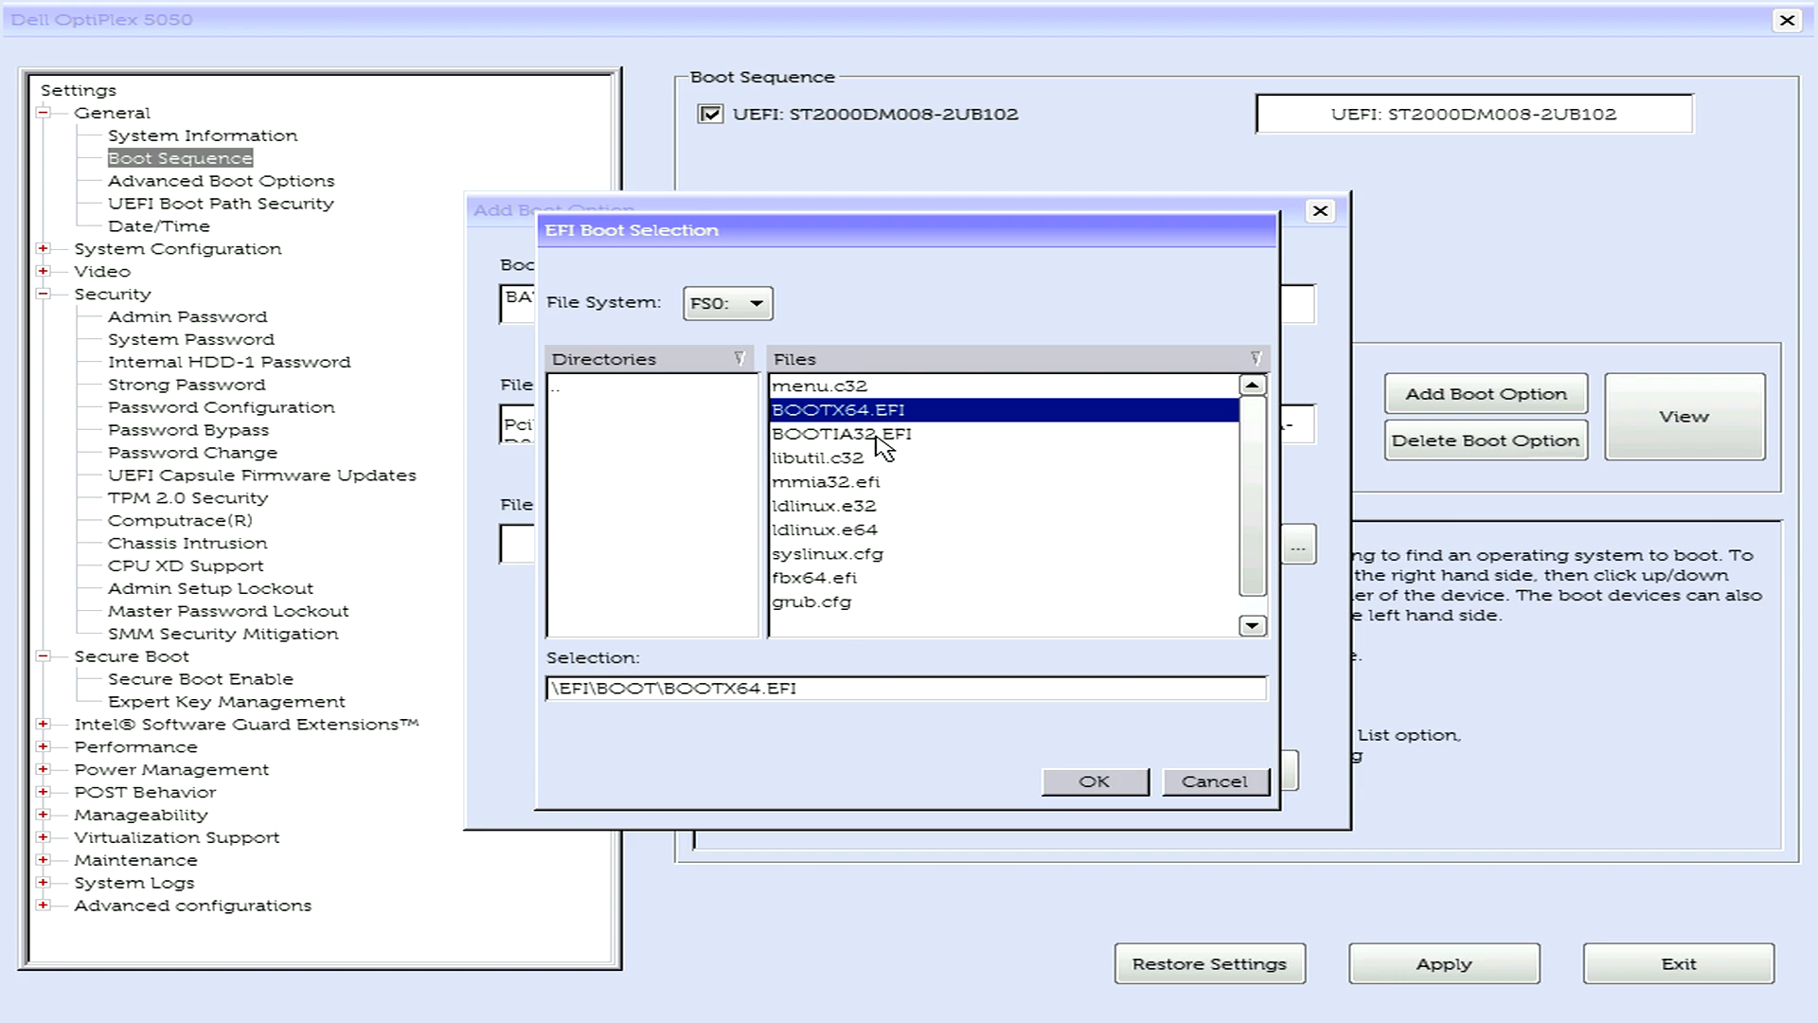
left_click(1091, 780)
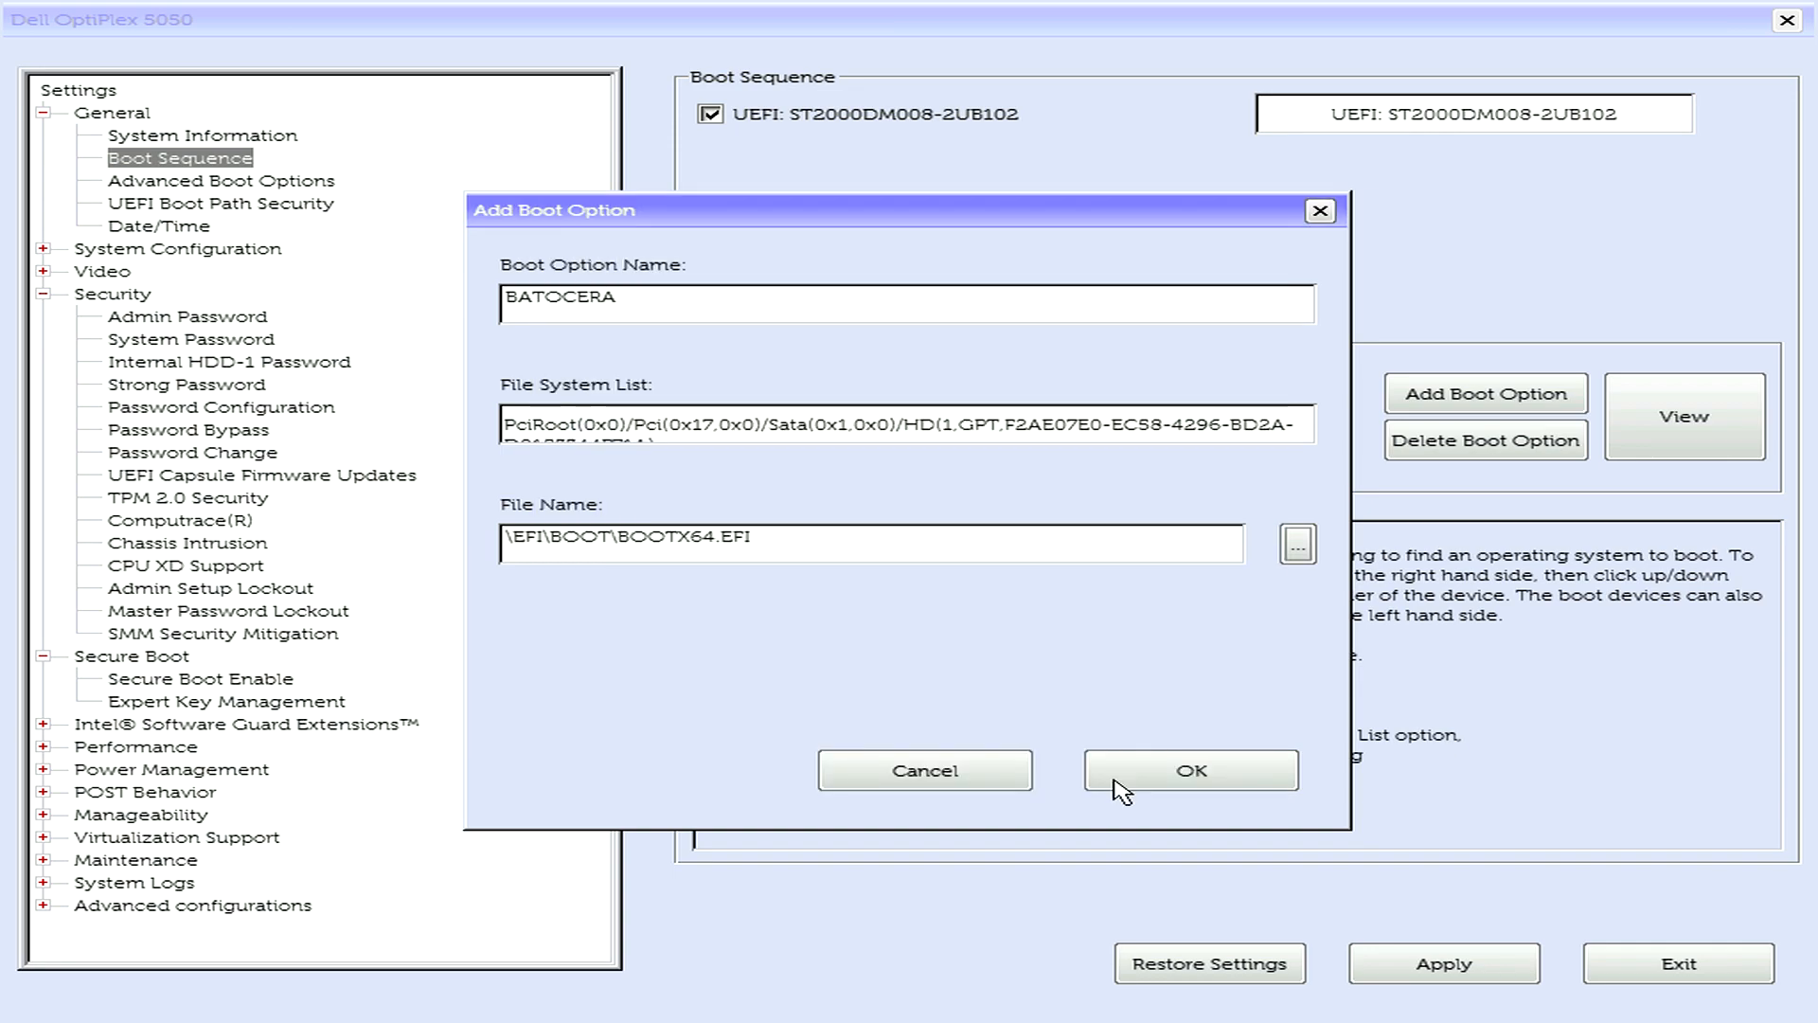
- Create the BATOCERA boot entry and apply the changed boot sequence
left_click(1190, 771)
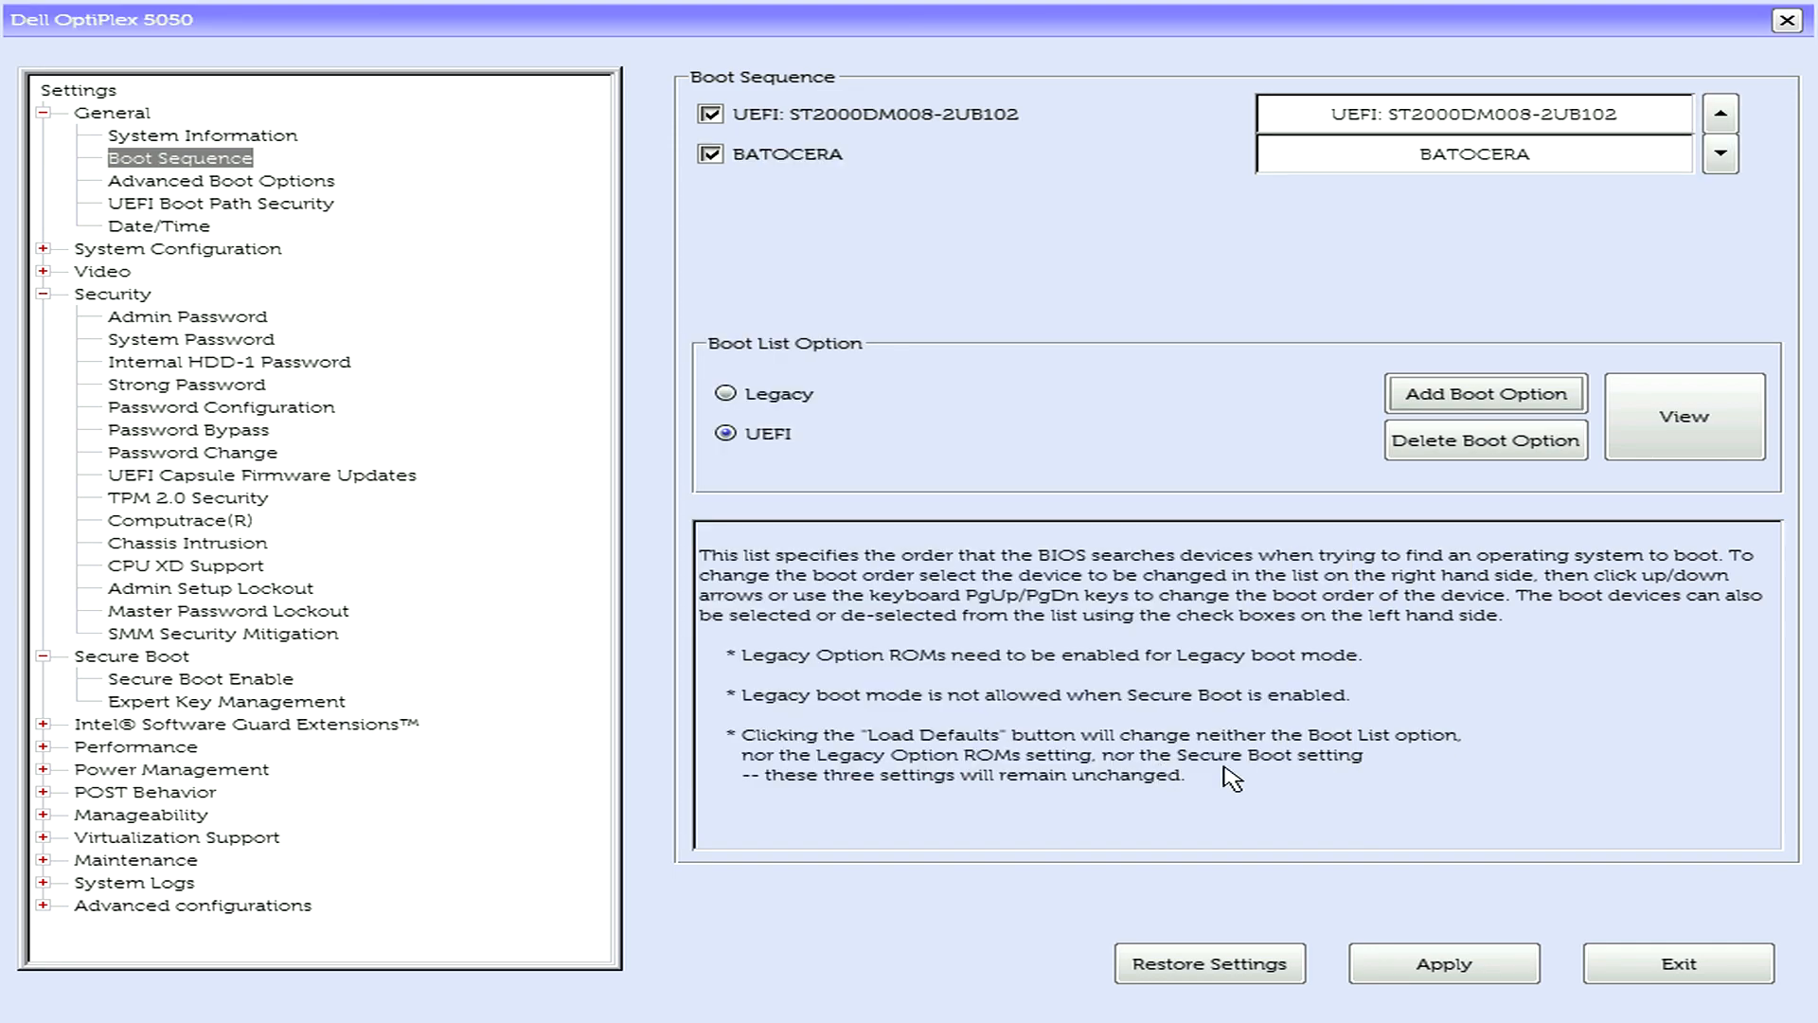
left_click(1443, 964)
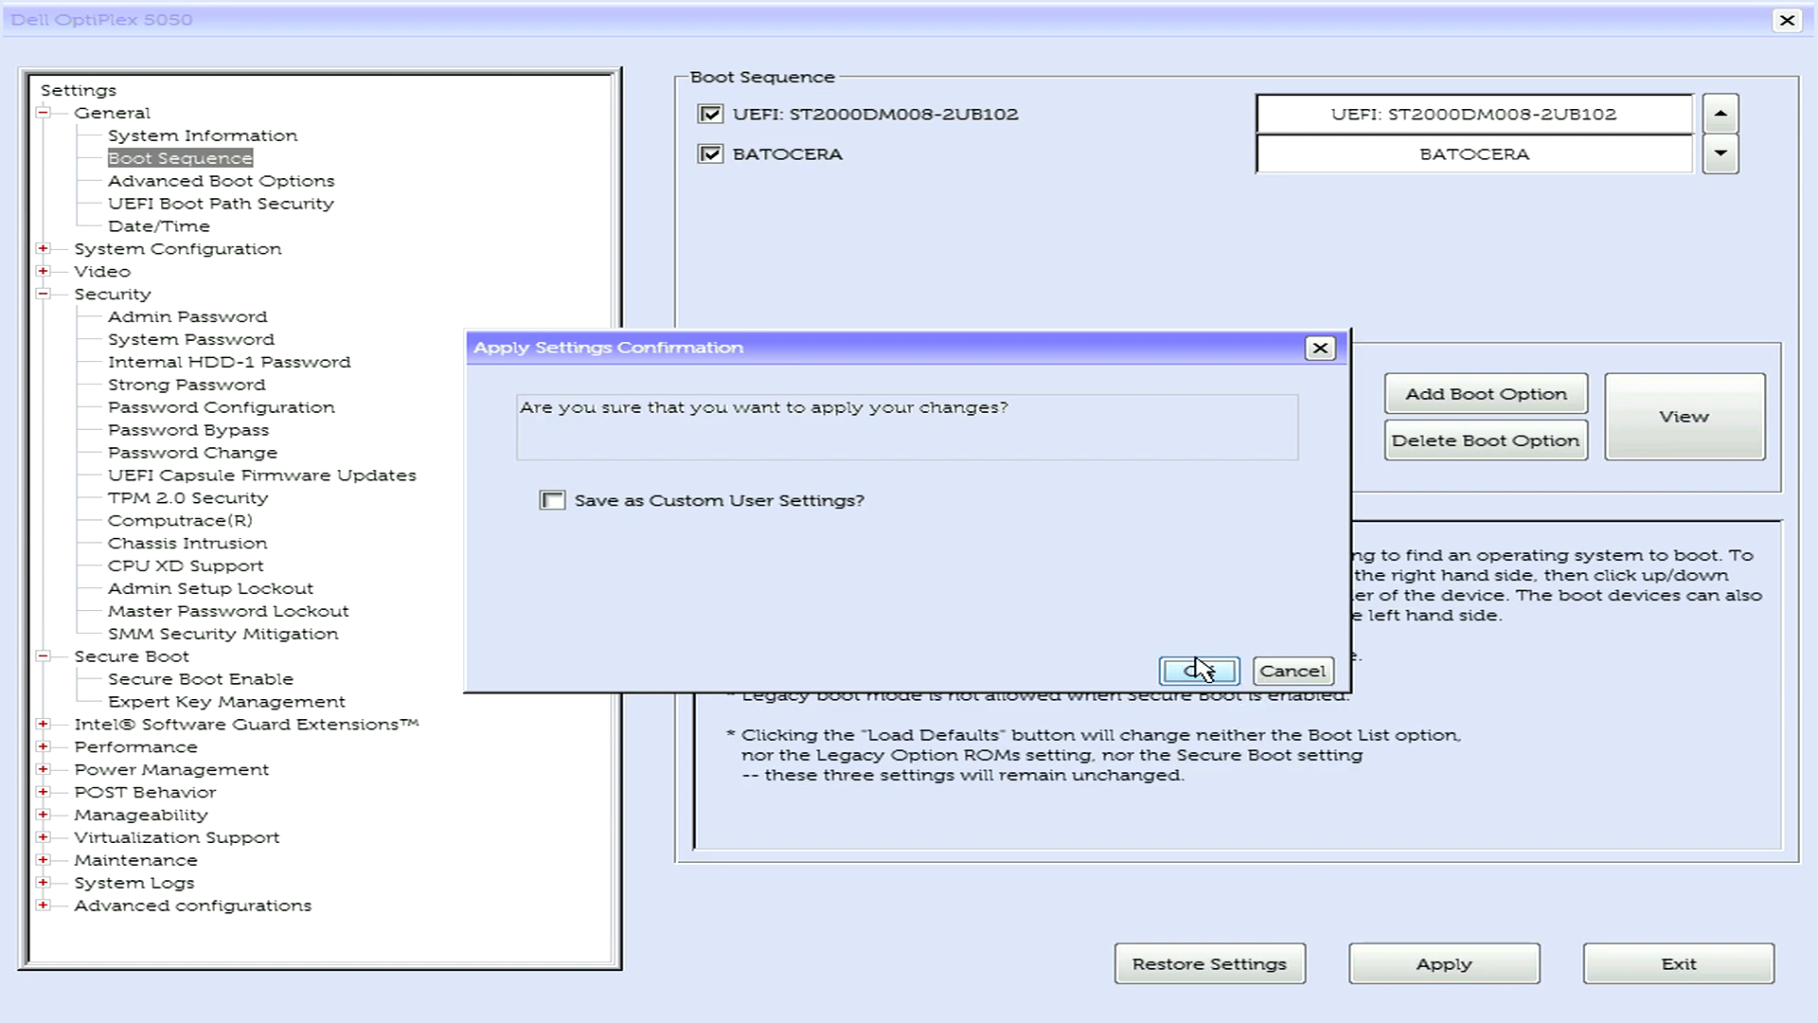
left_click(1197, 671)
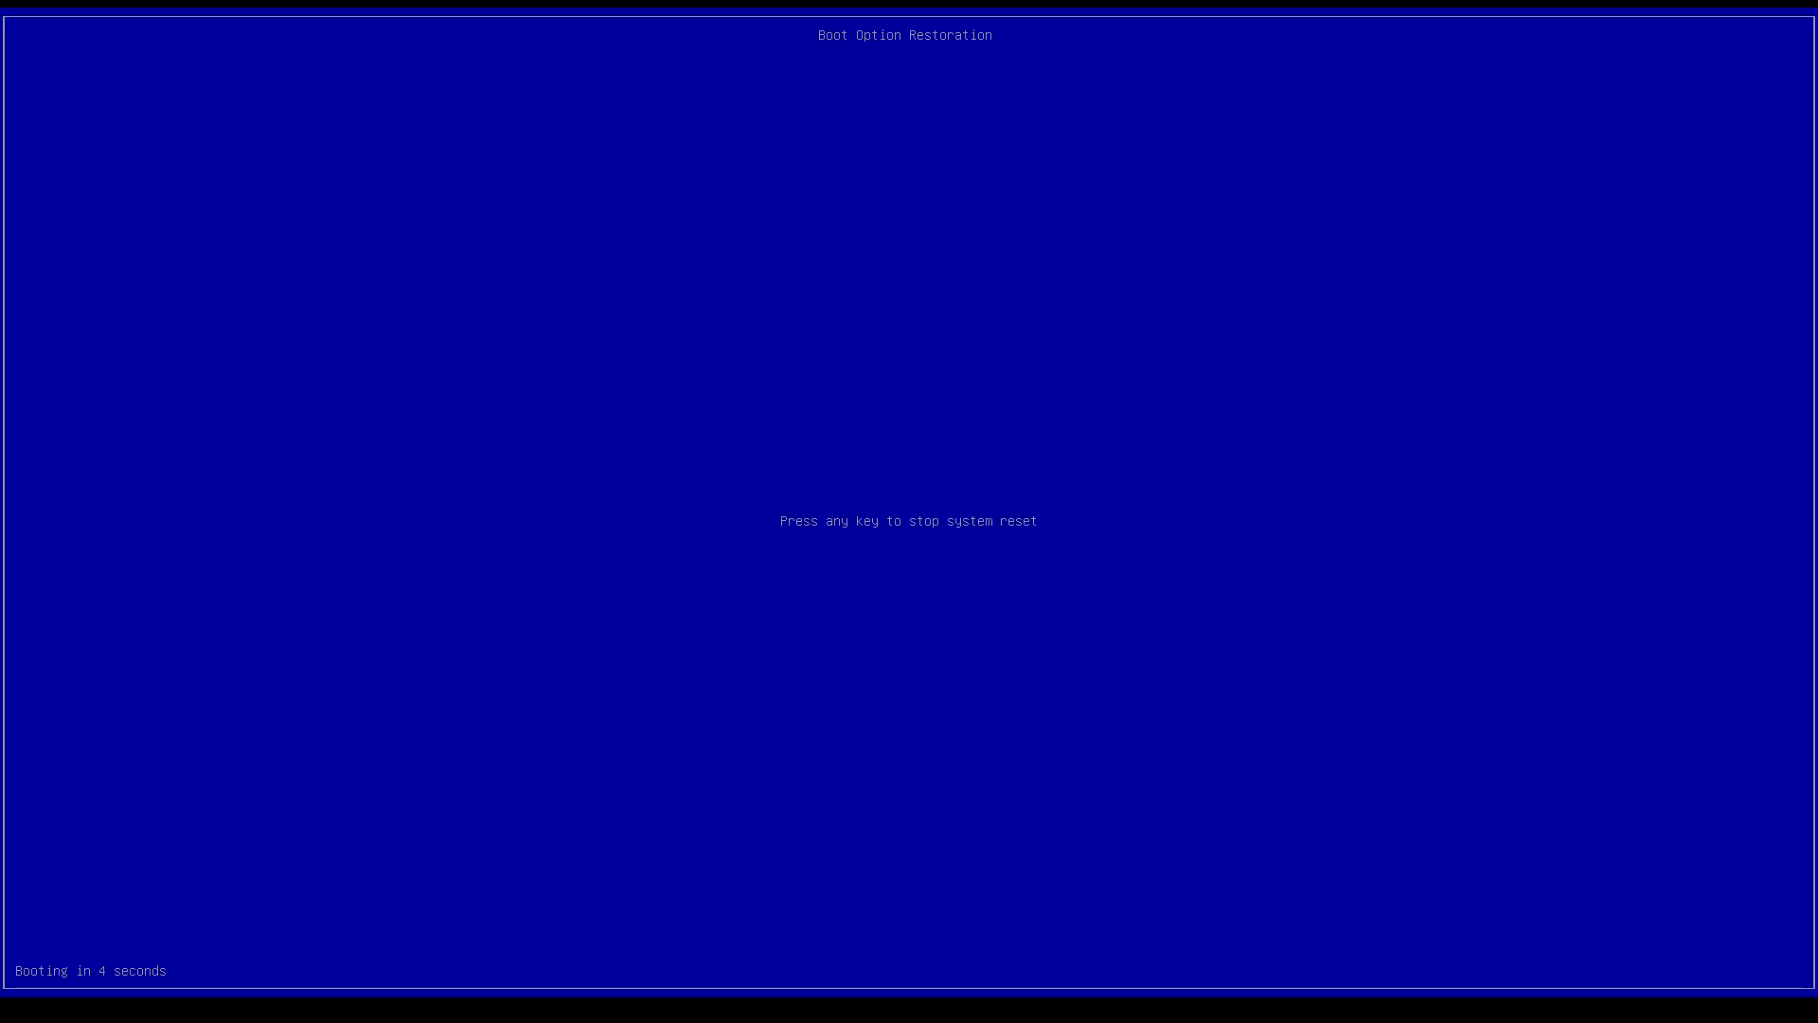